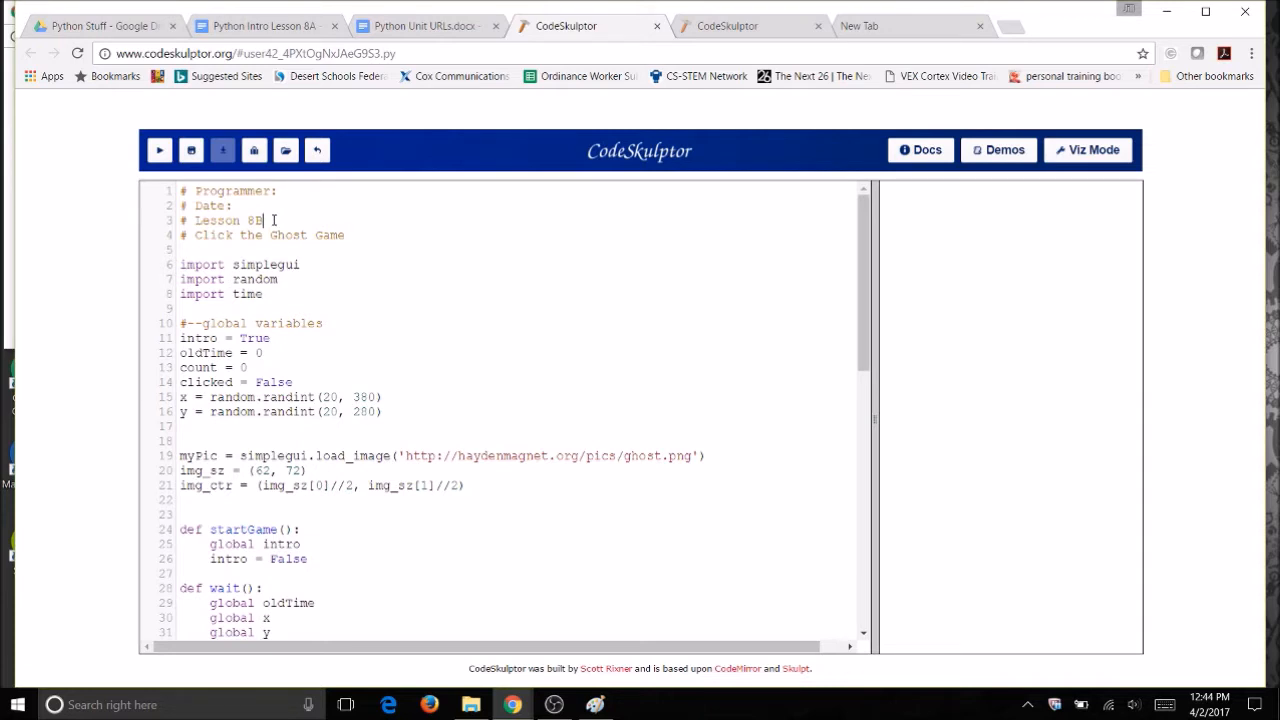
pyautogui.moveTo(252, 314)
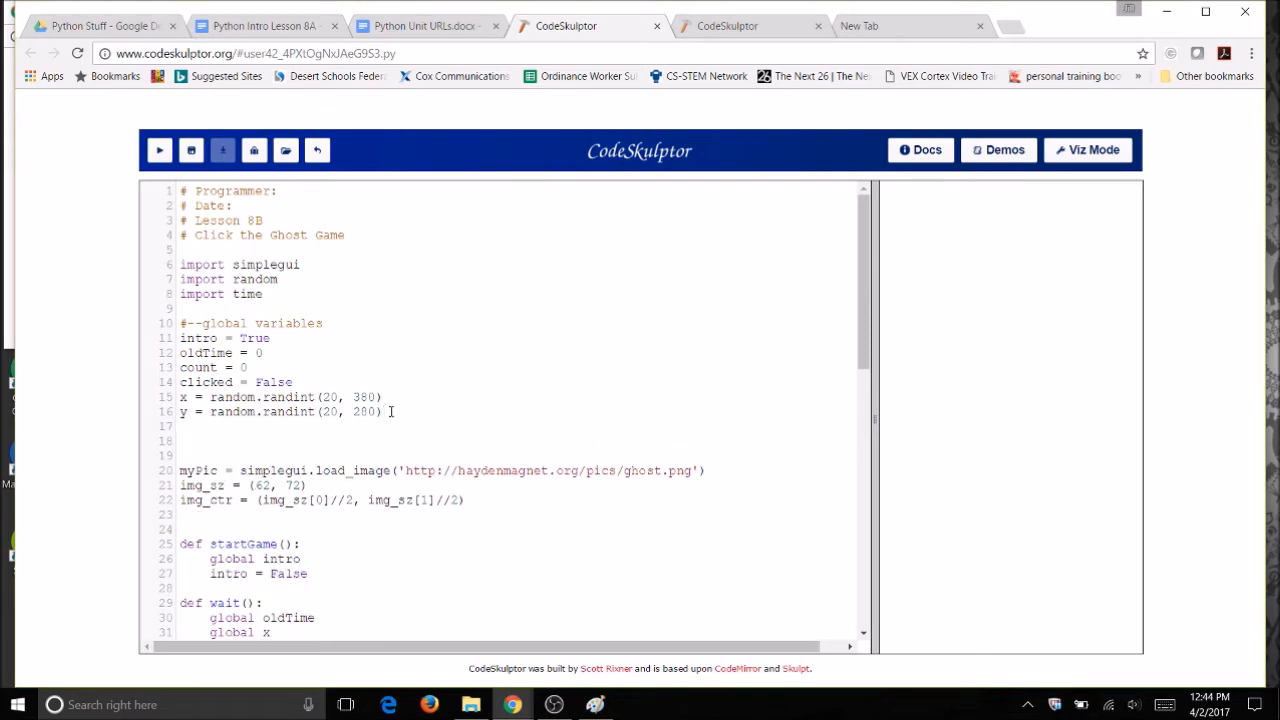
# - Add the global variable numGhosts = 20 directly below the y coordinate line
pyautogui.write('numGhos')
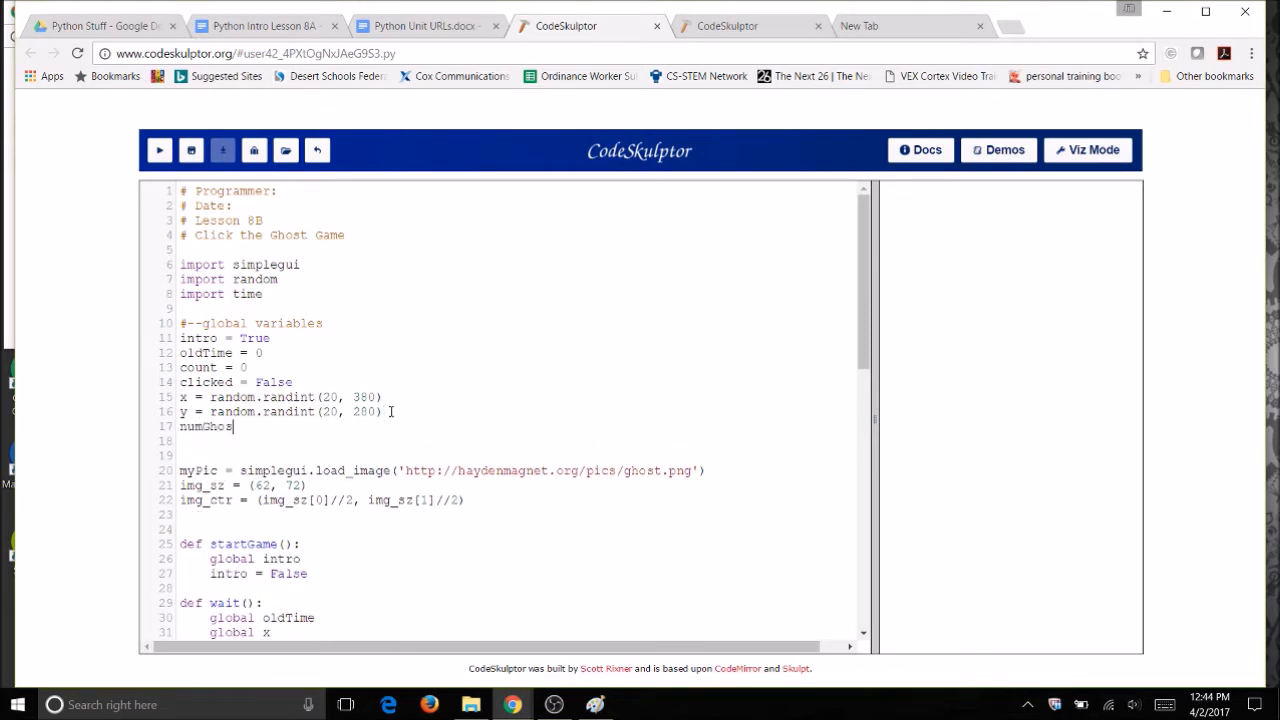
pyautogui.write('ts')
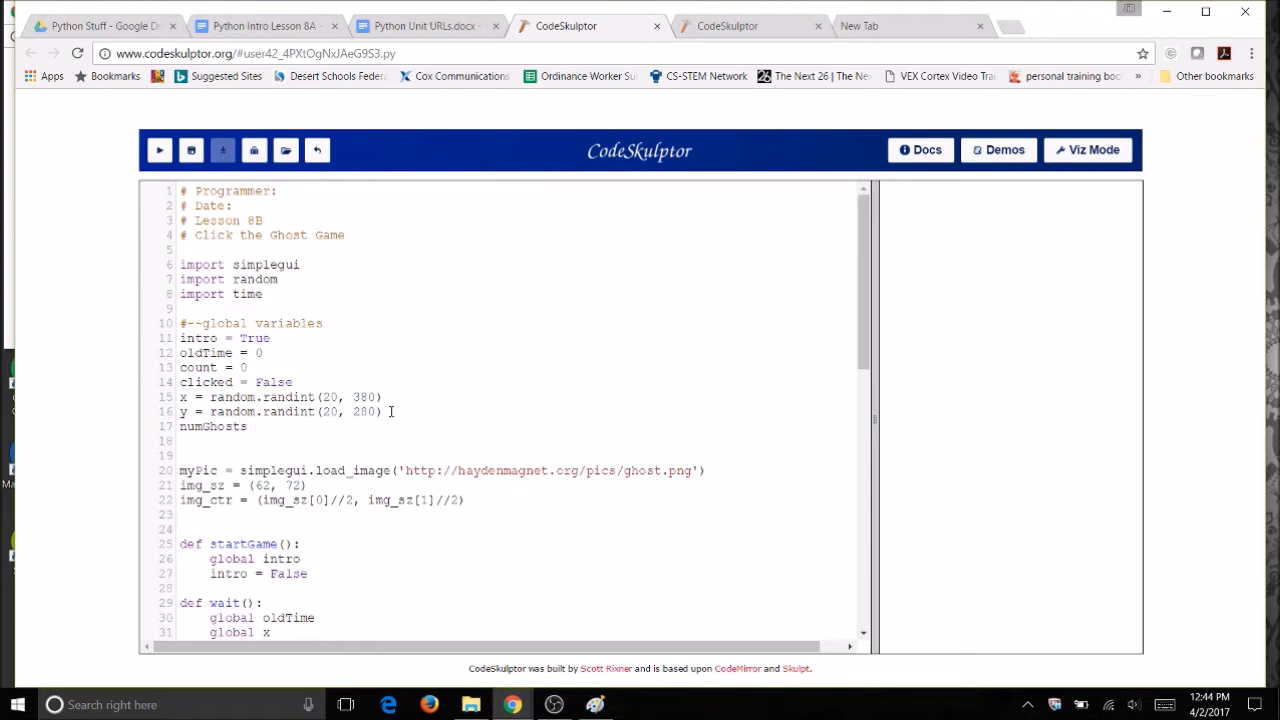
pyautogui.write('=')
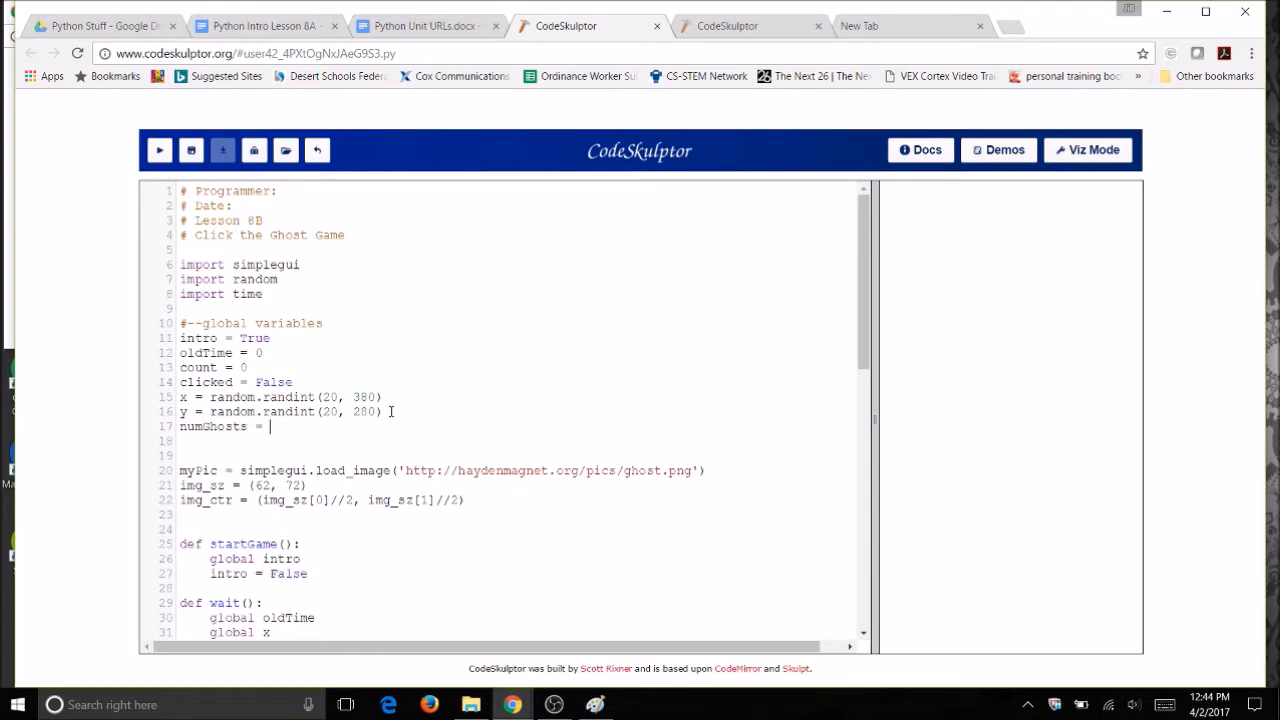
pyautogui.write('20')
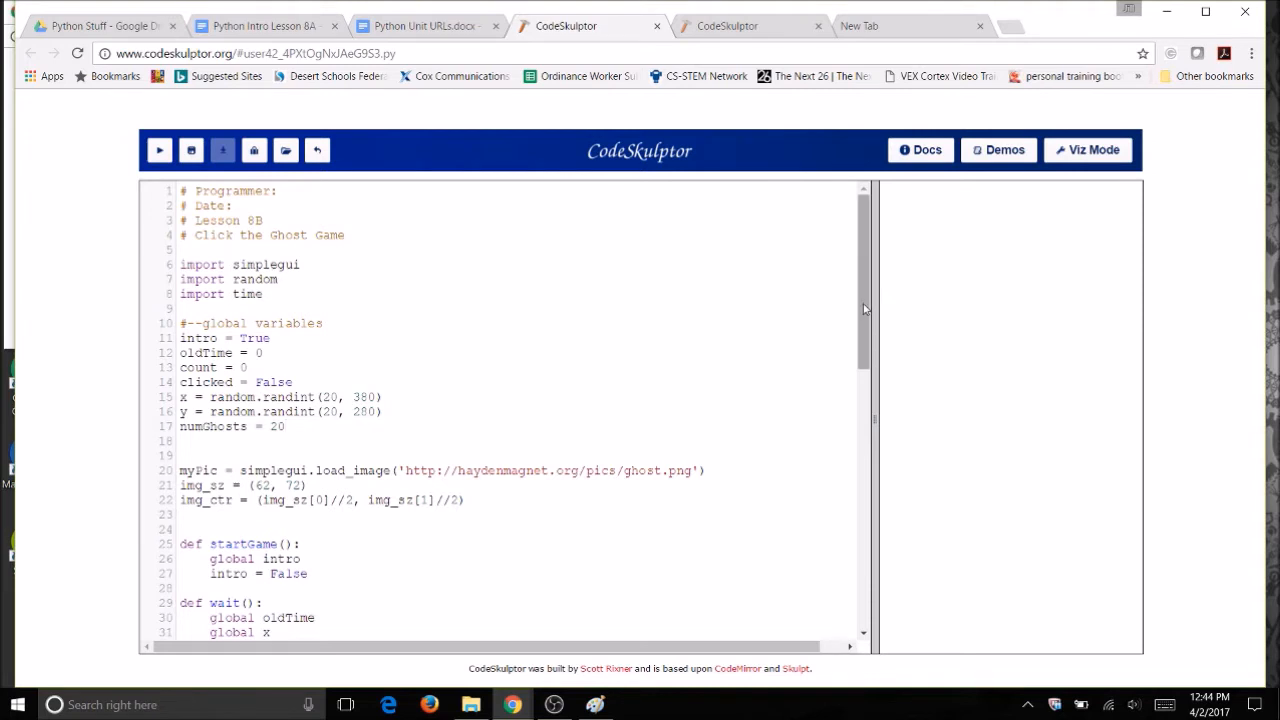
pyautogui.scroll(-3)
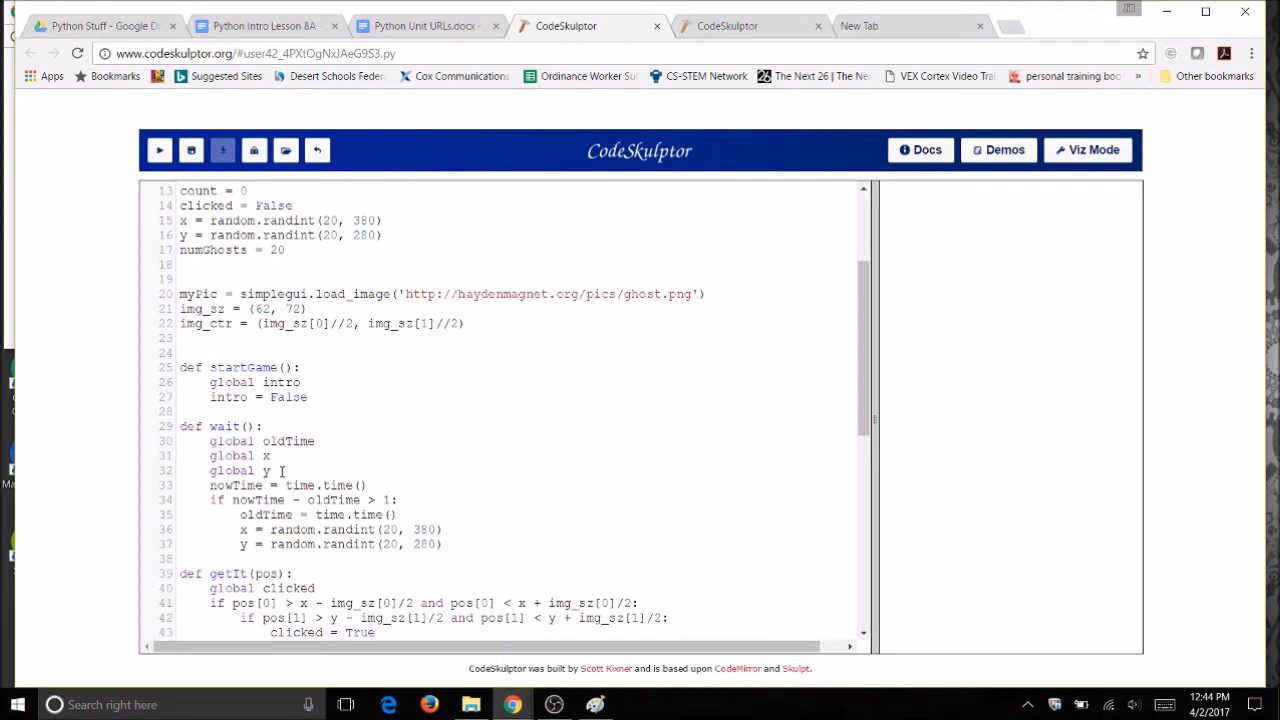
# - In wait(), declare global numGhosts and add numGhosts -= 1 after the ghost relocates
pyautogui.write('global')
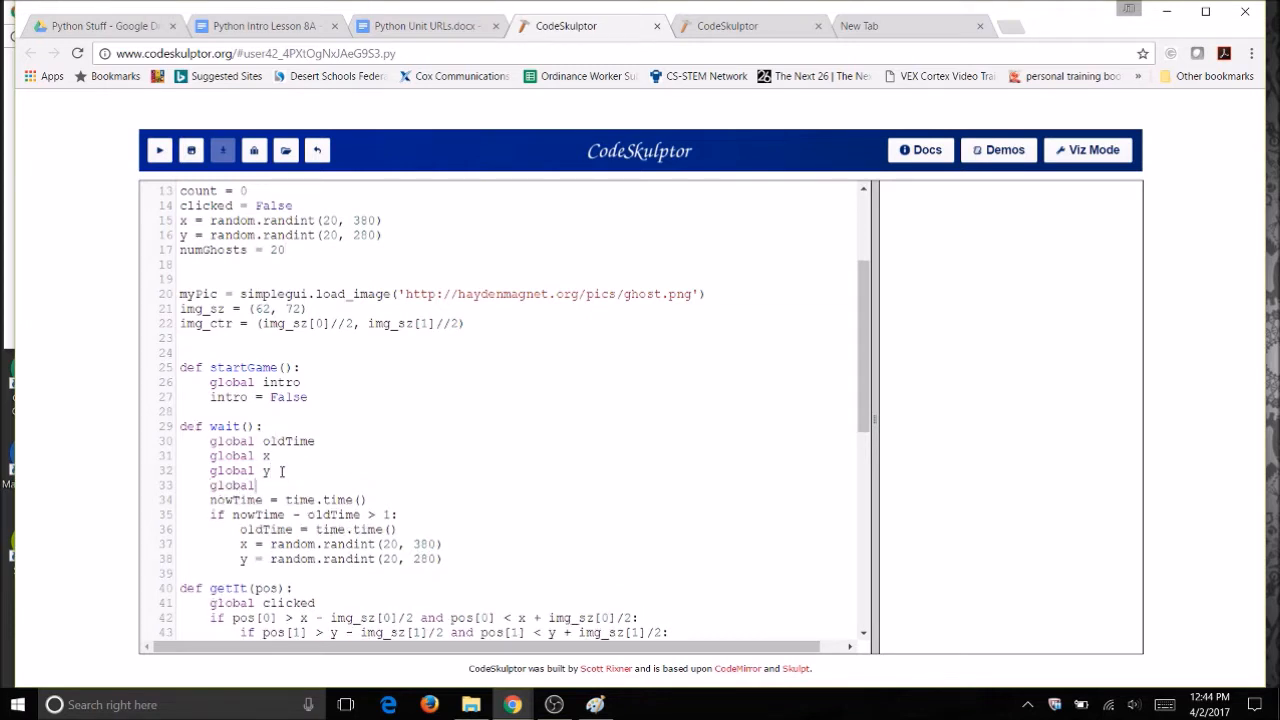
pyautogui.write('numGhosts')
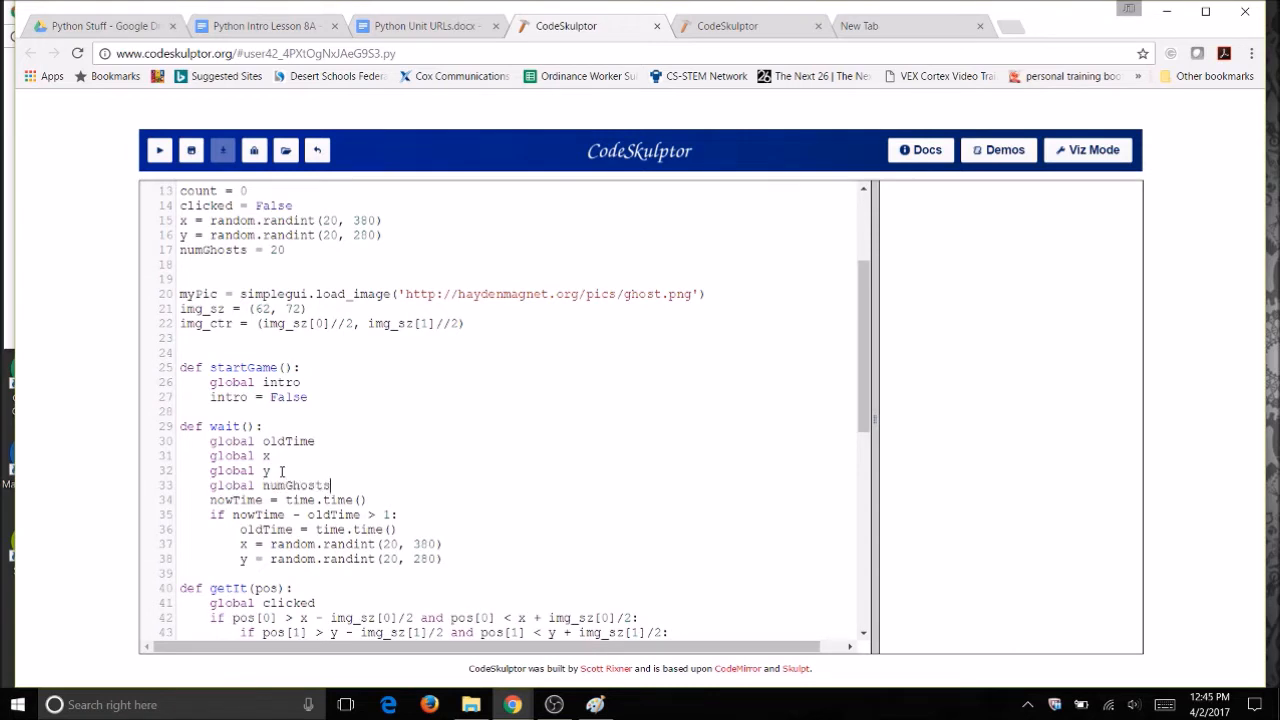
pyautogui.click(444, 543)
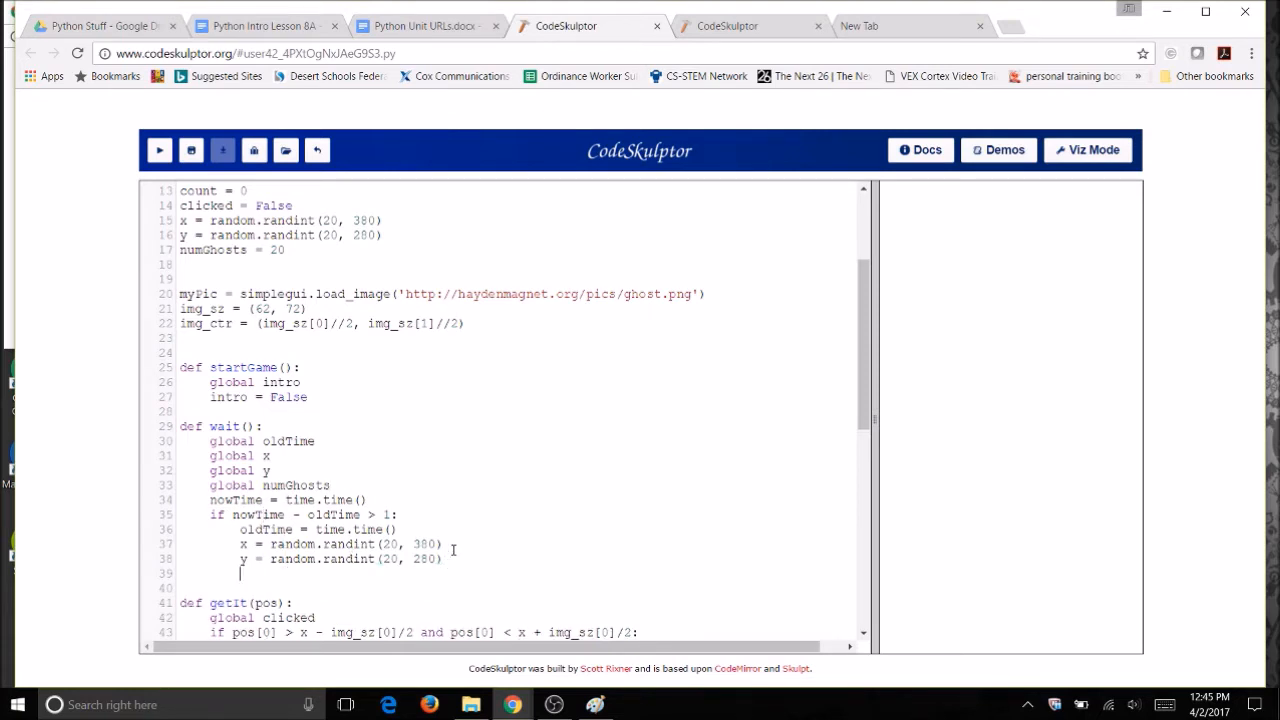
pyautogui.write('num')
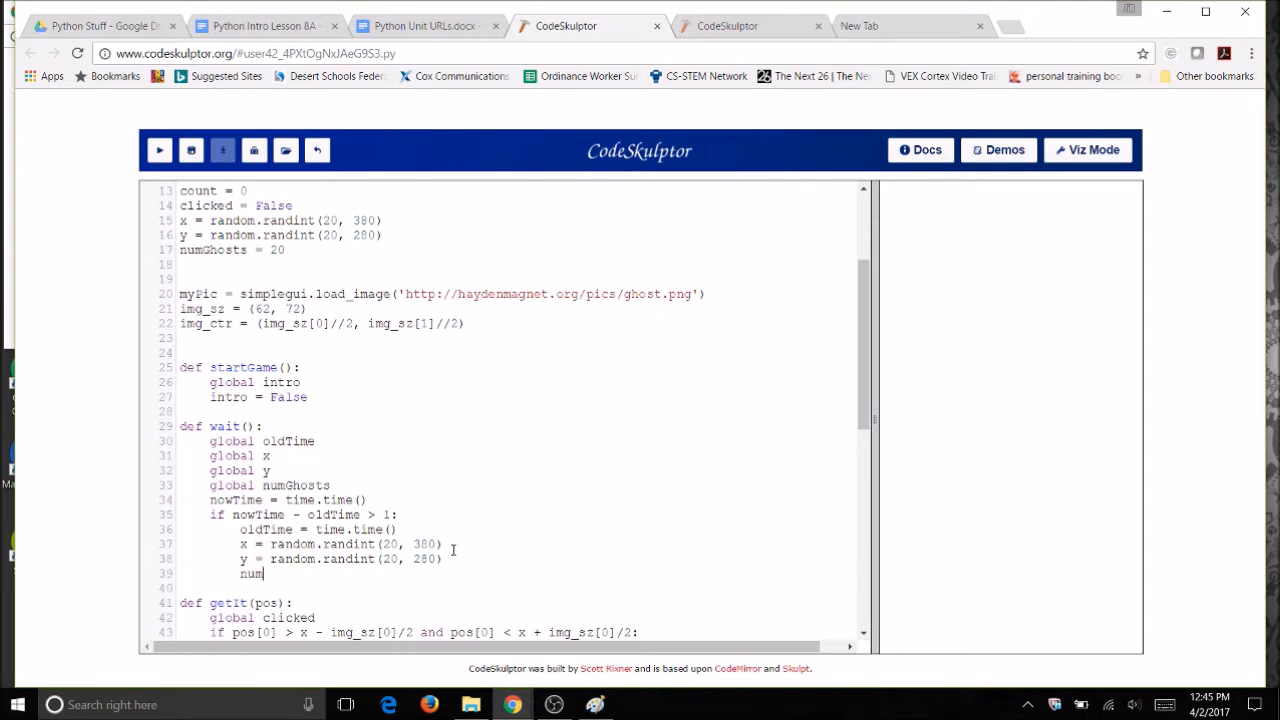
pyautogui.write('Gh')
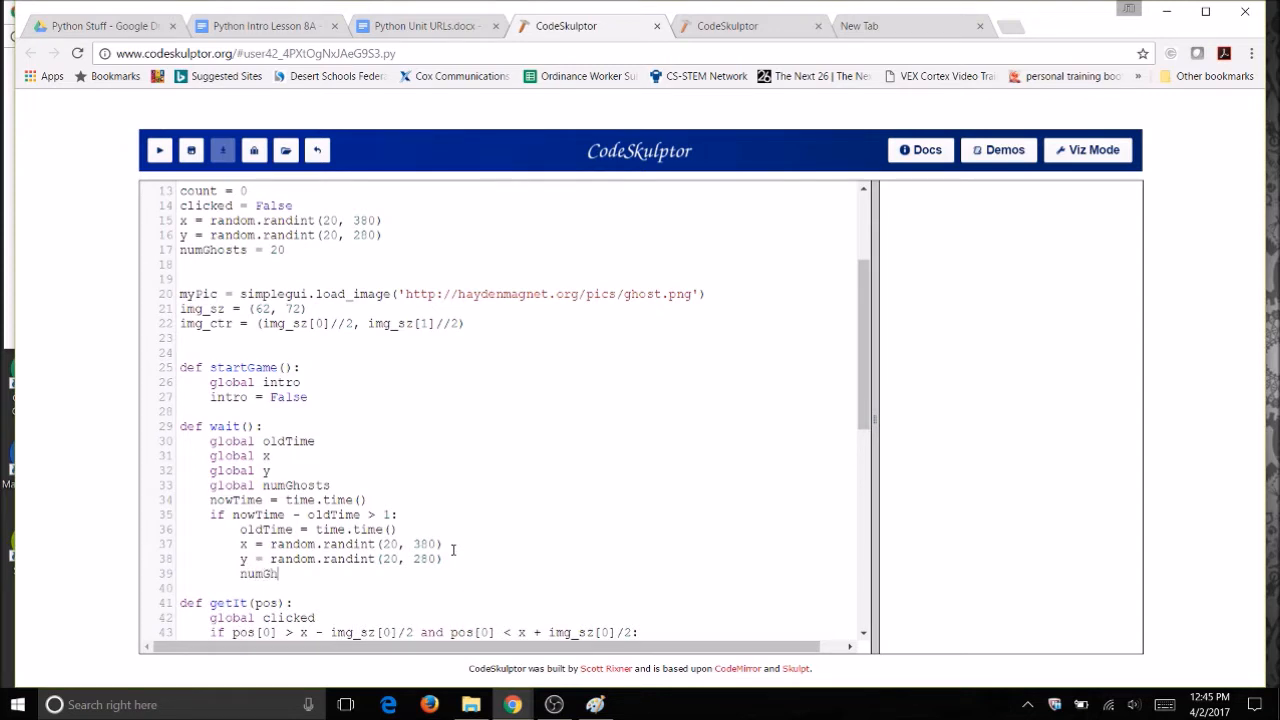
pyautogui.write('osts')
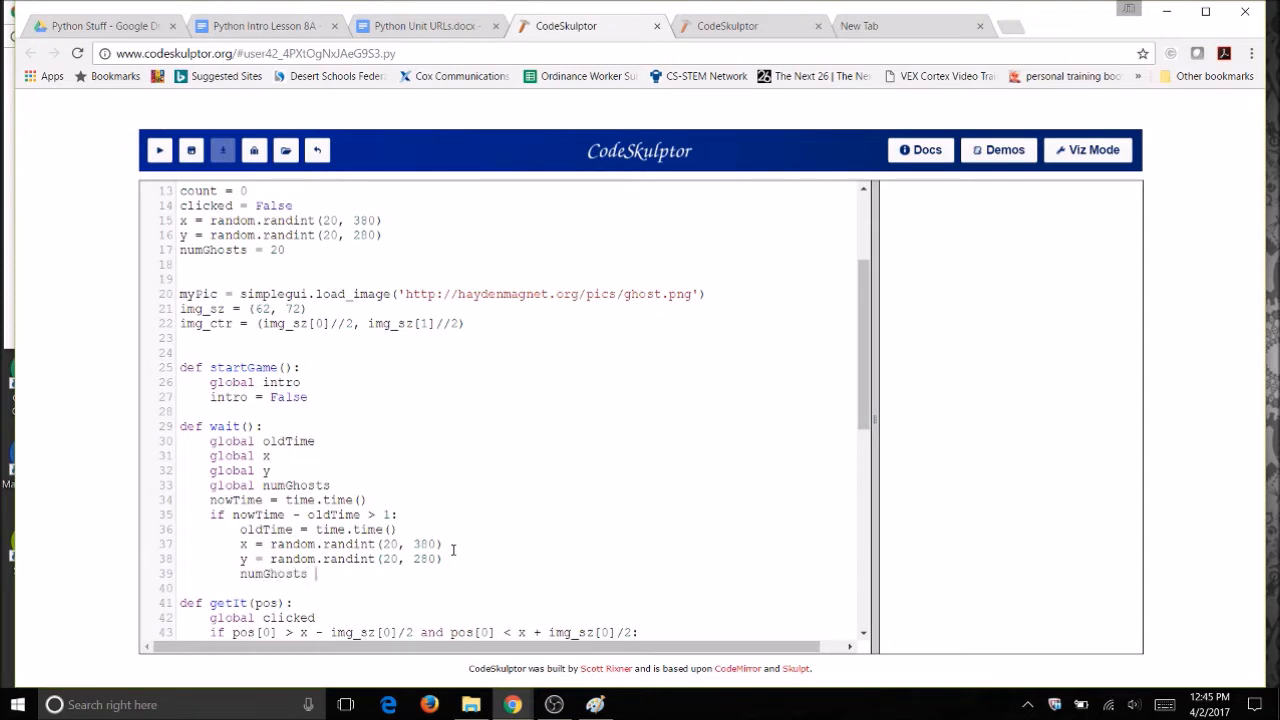
pyautogui.write('-')
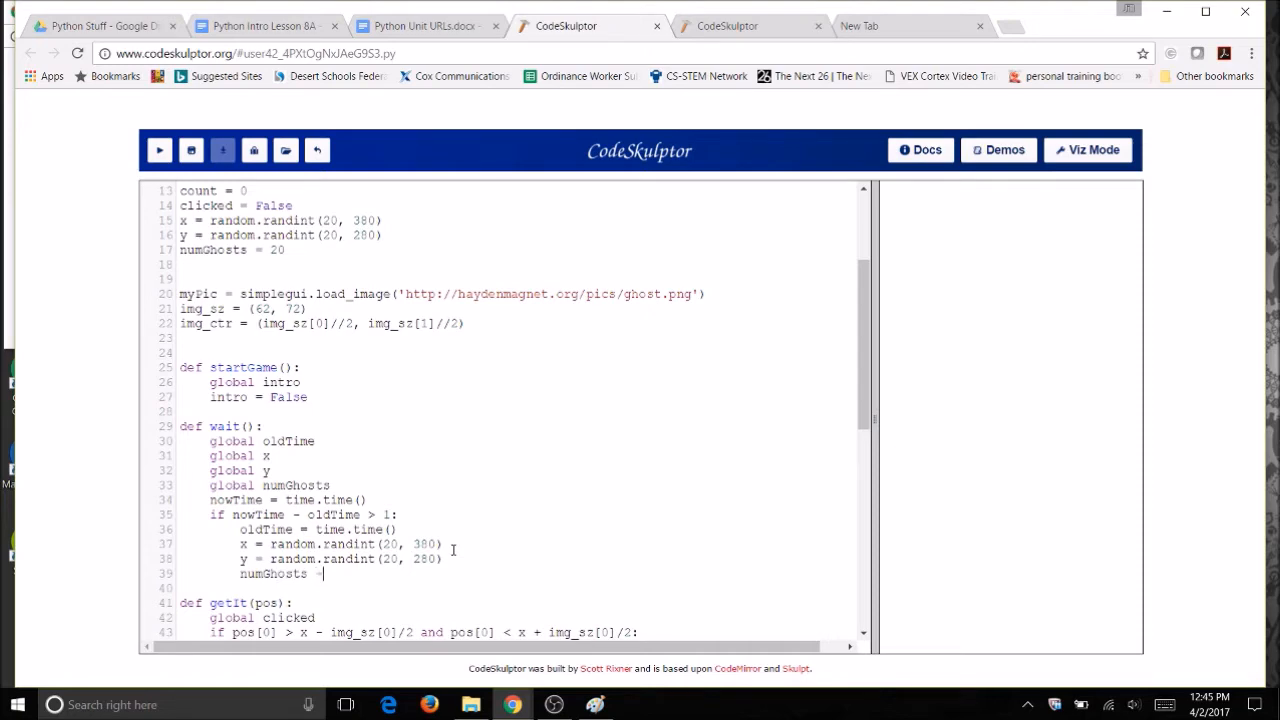
pyautogui.write('= 1')
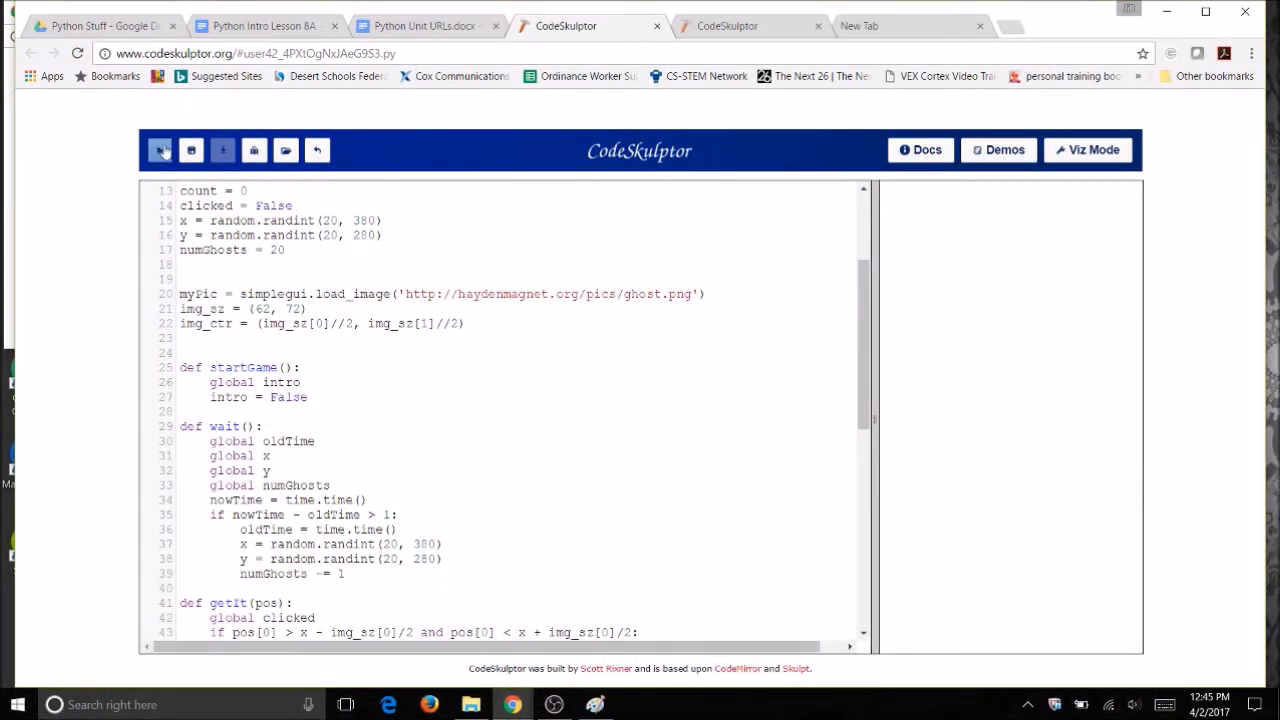
pyautogui.click(160, 150)
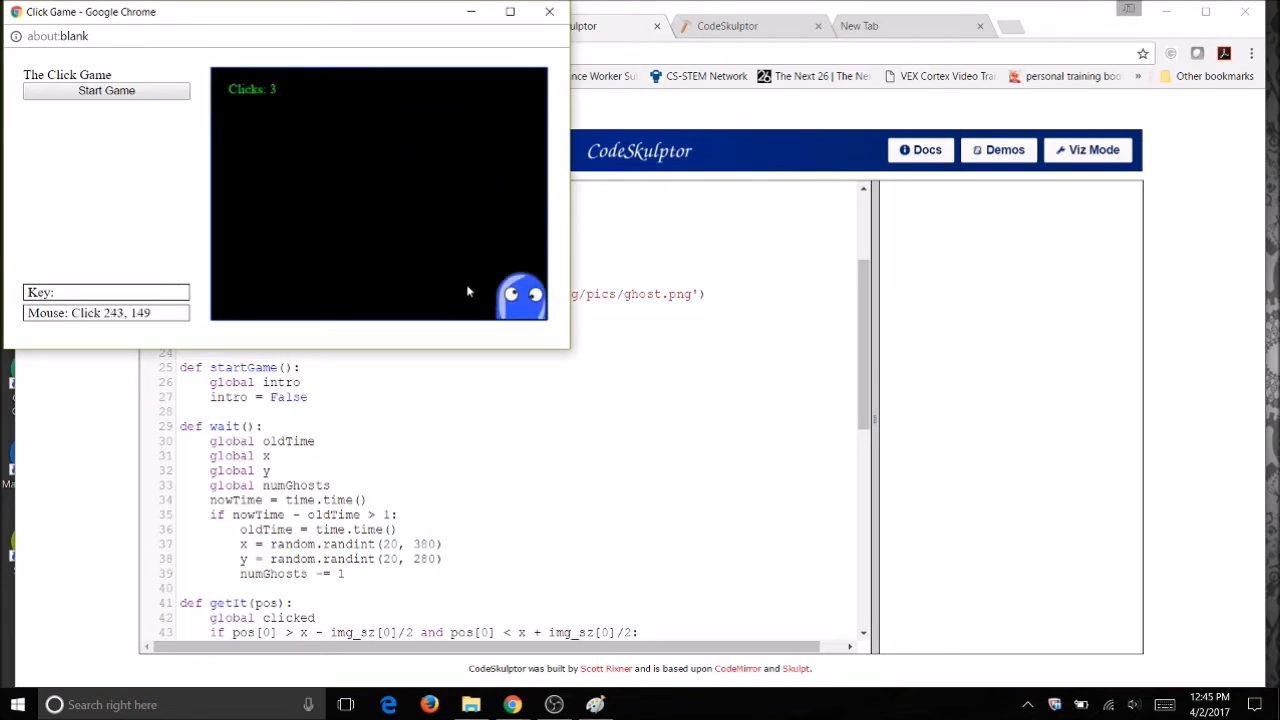
pyautogui.click(519, 295)
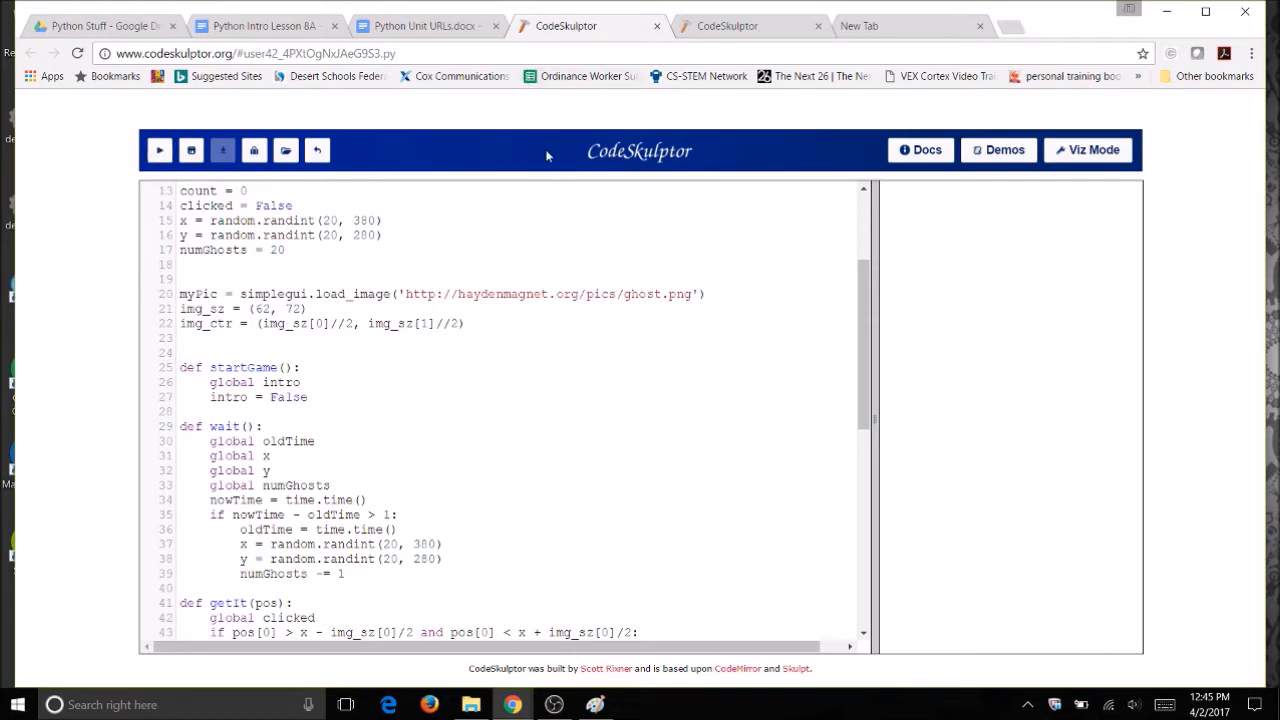
pyautogui.scroll(-3)
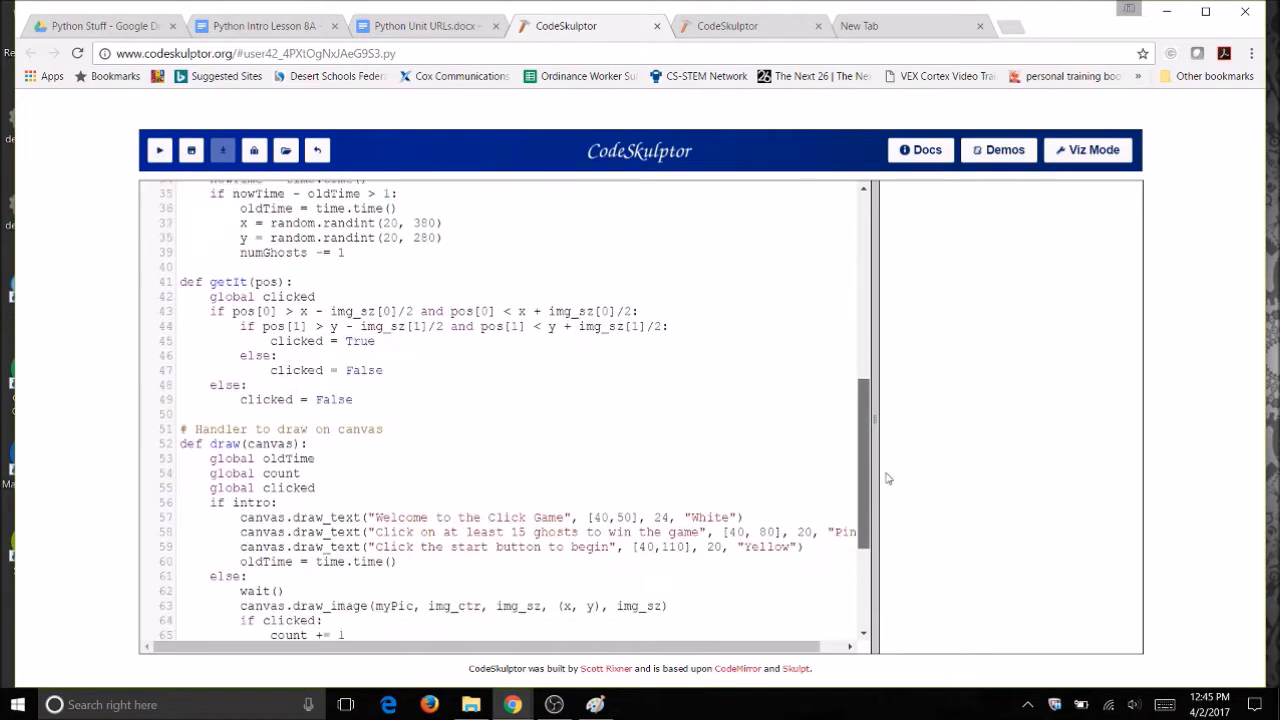
pyautogui.scroll(-3)
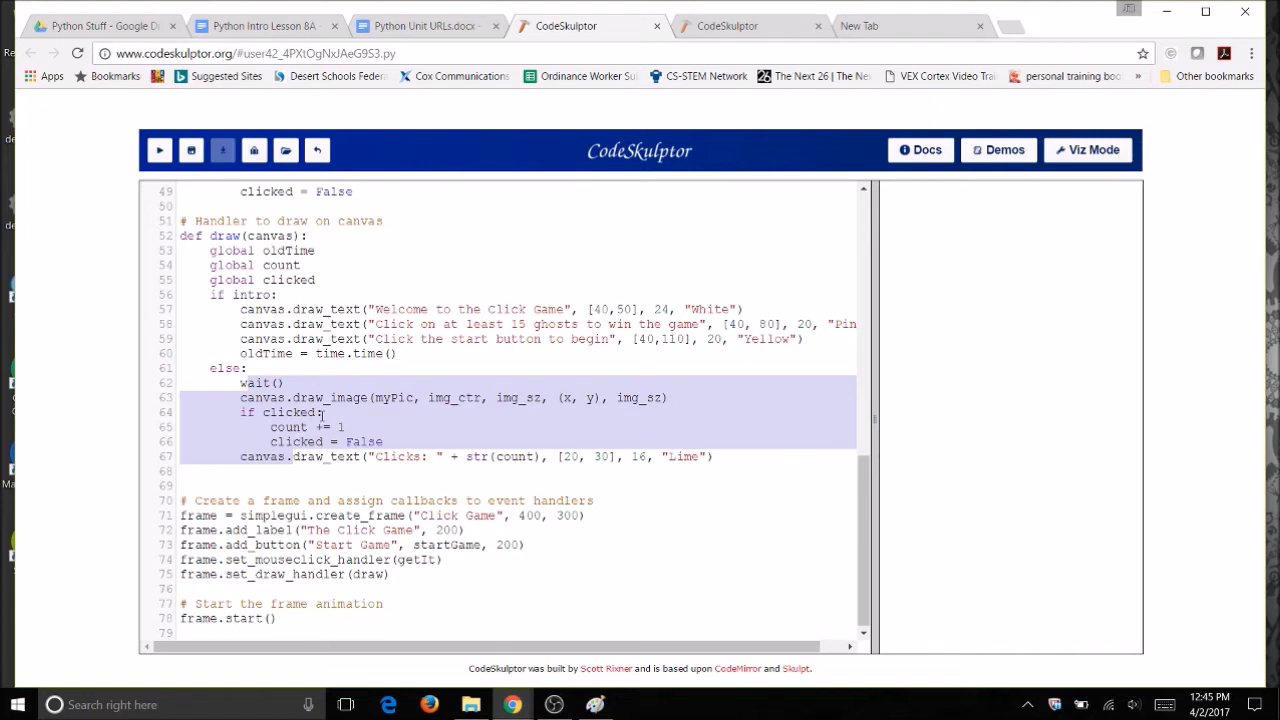
pyautogui.moveTo(350, 305)
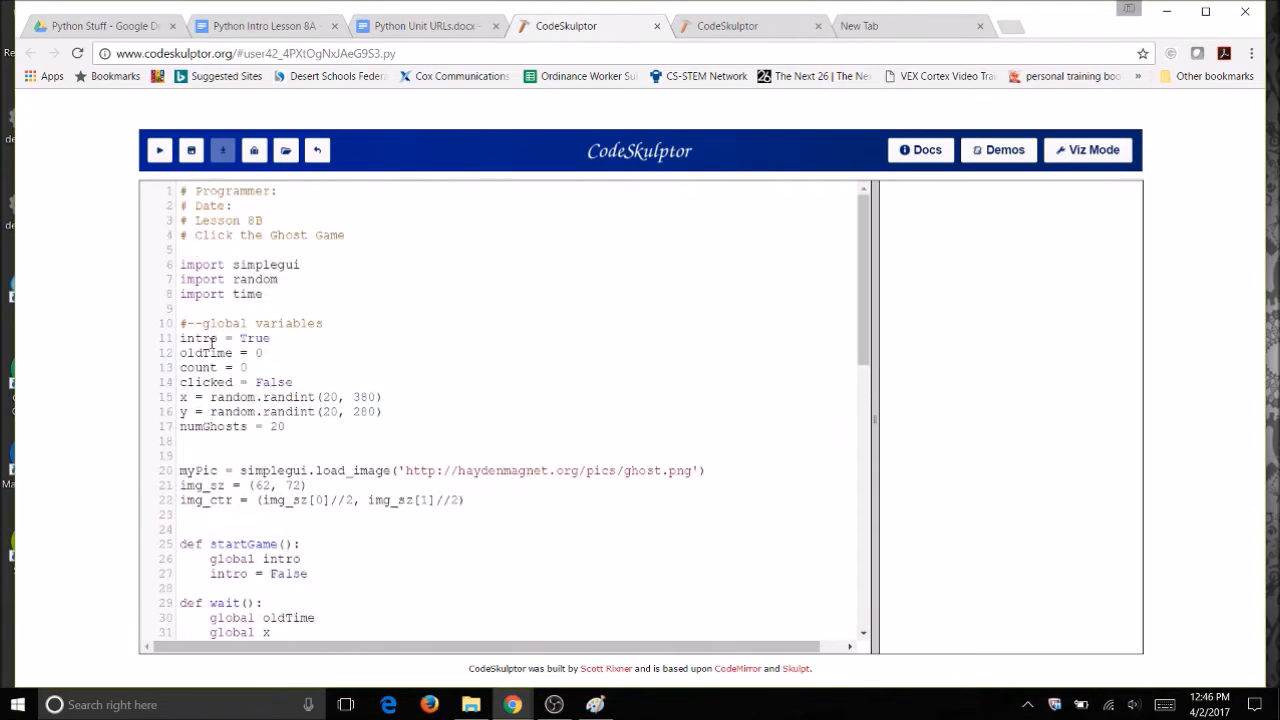
# - In startGame, rename the global intro to status and change its False assignment to 2
pyautogui.doubleClick(198, 338)
pyautogui.write('status = 1')
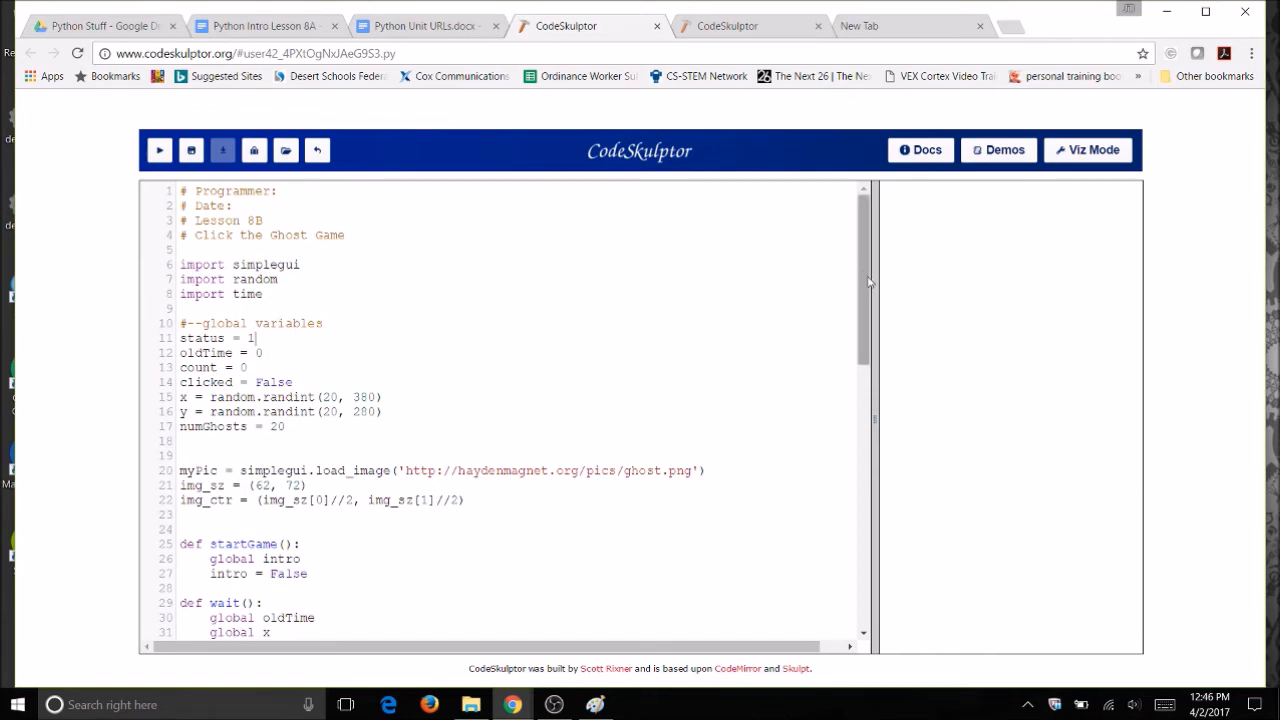
pyautogui.scroll(-3)
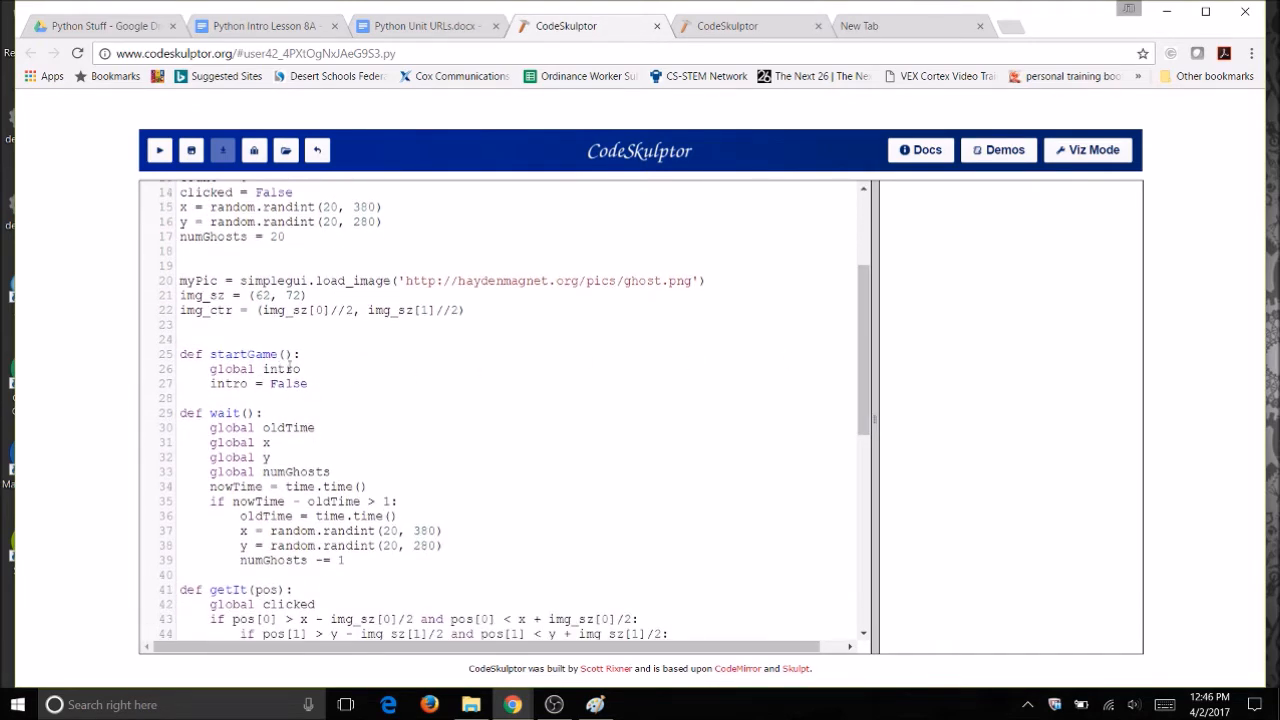
pyautogui.doubleClick(281, 369)
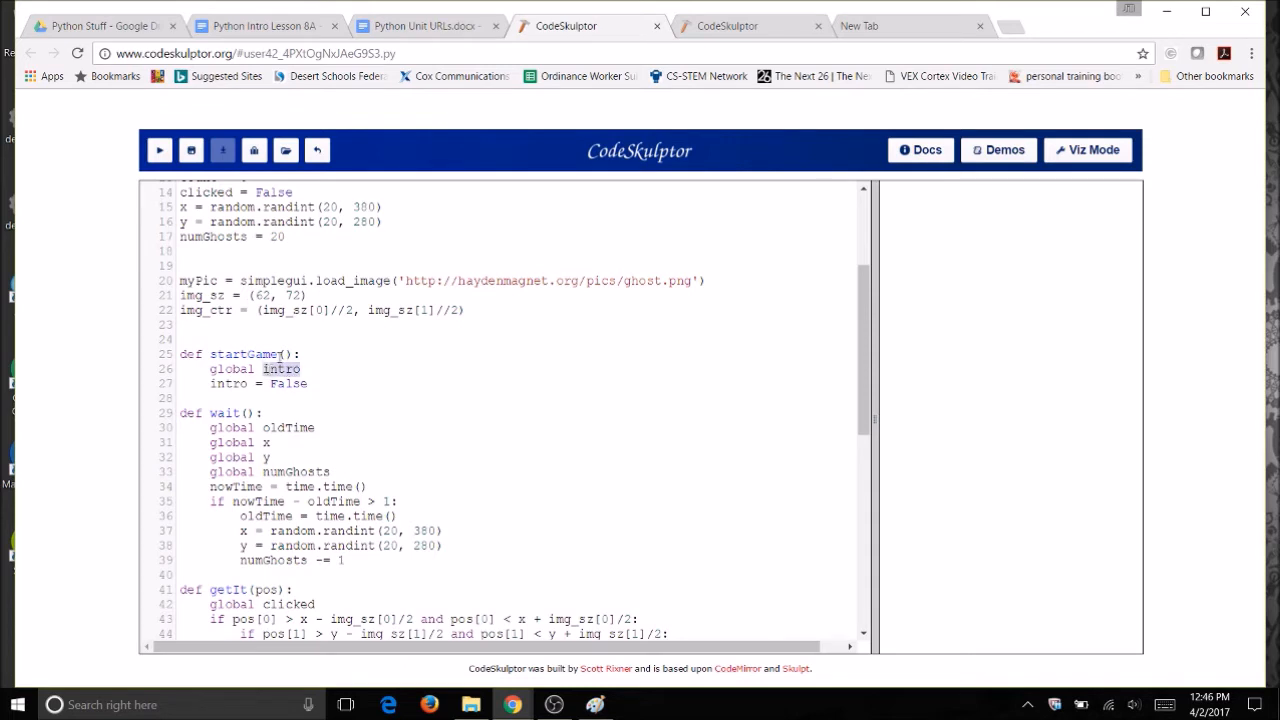
pyautogui.write('status')
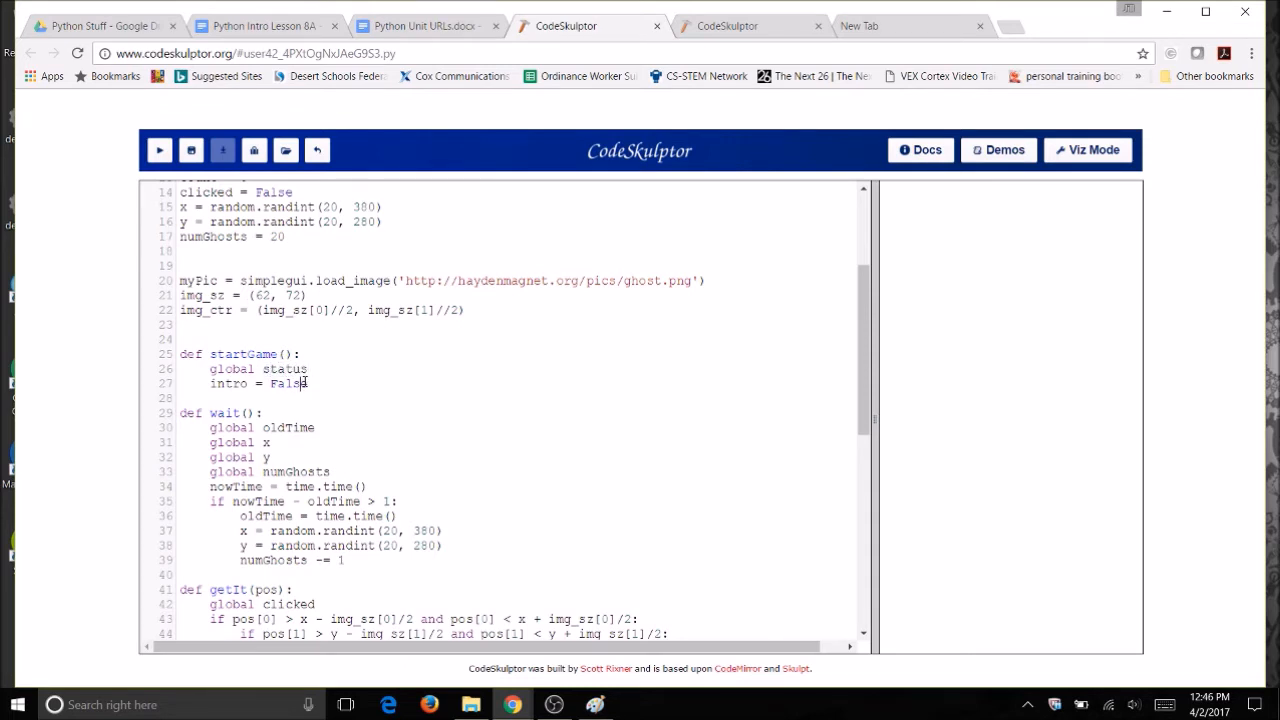
pyautogui.press('BackSpace')
pyautogui.write('2')
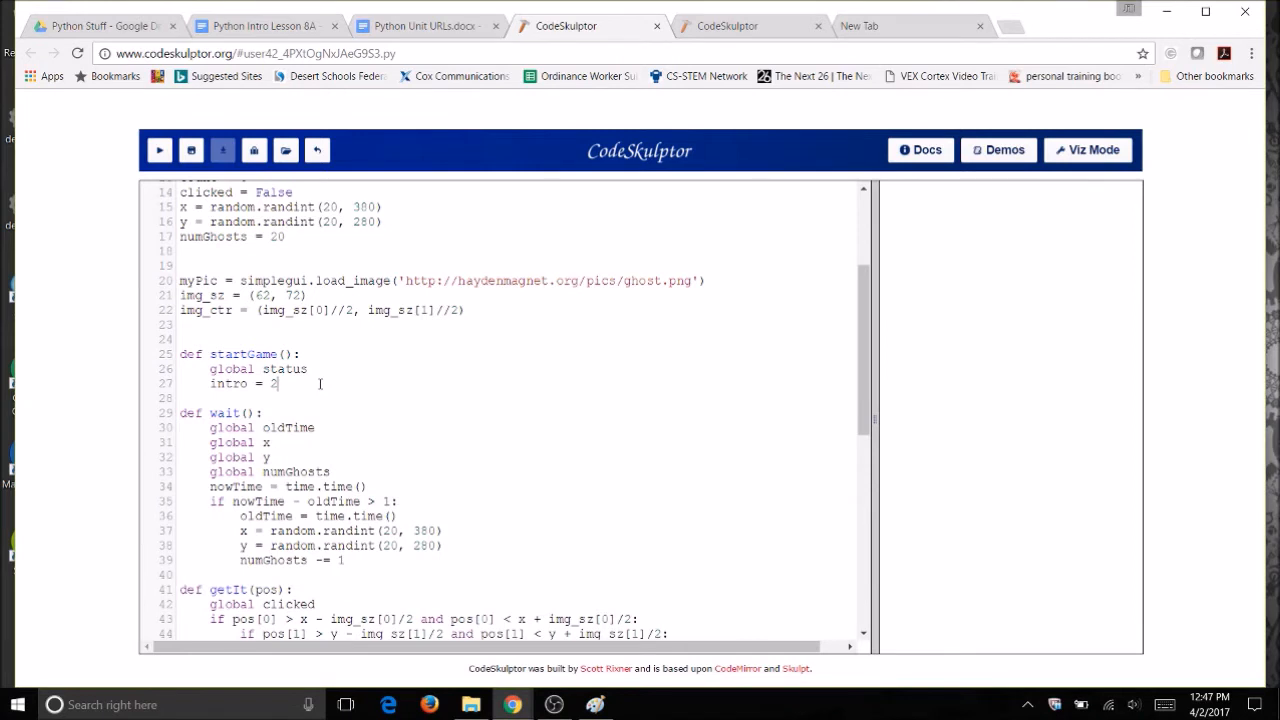
pyautogui.moveTo(652, 386)
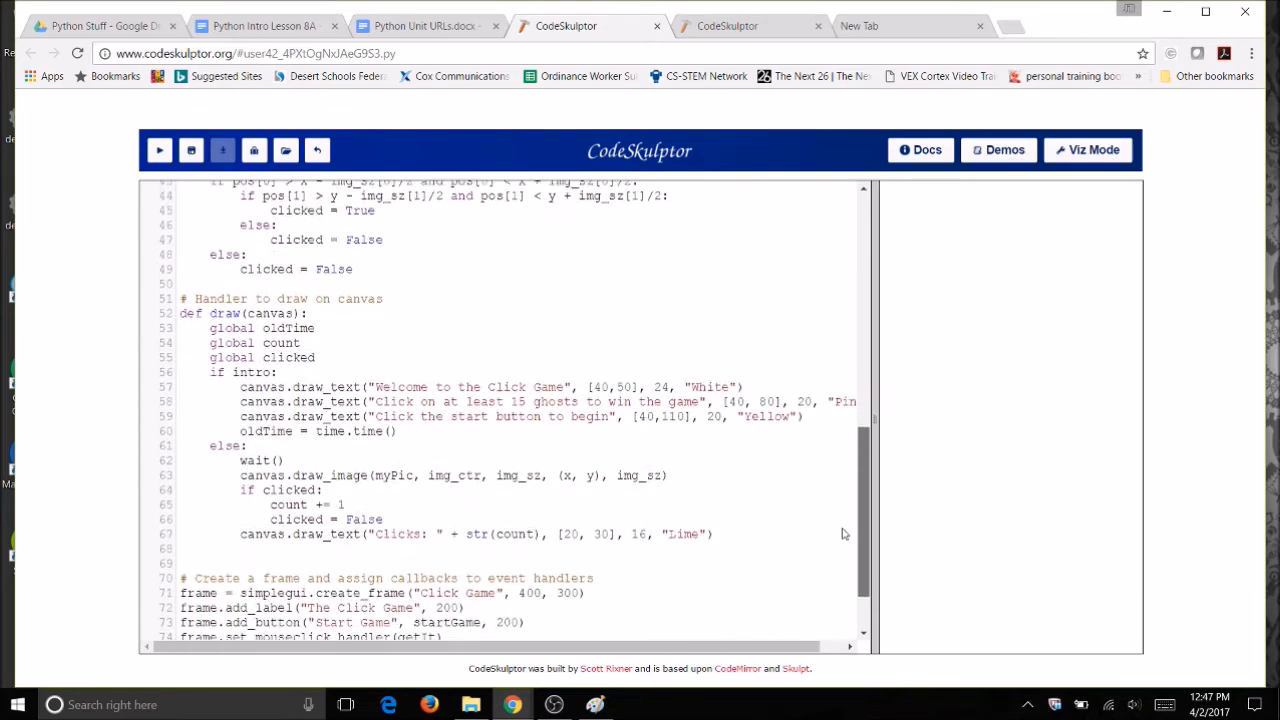
# - In draw(), branch on status == 1 and status == 2 instead of intro and else
pyautogui.scroll(-3)
pyautogui.write('status == 1')
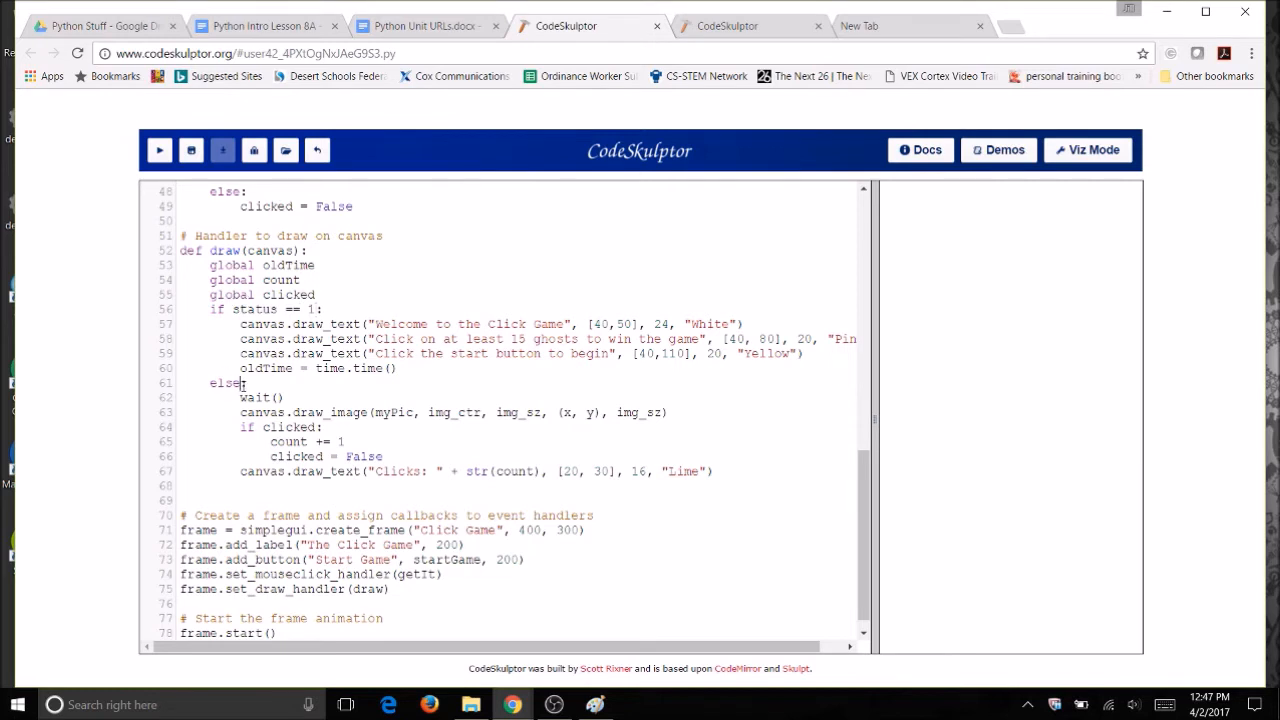
pyautogui.doubleClick(224, 383)
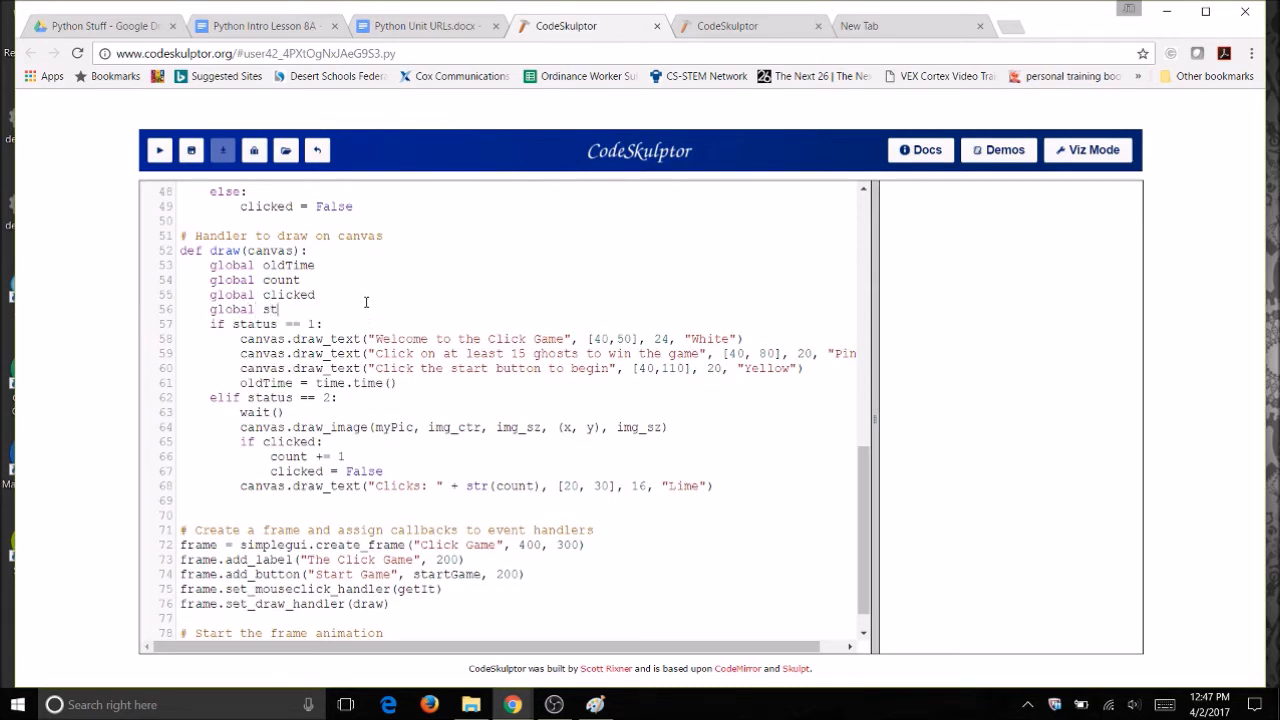
pyautogui.write('at')
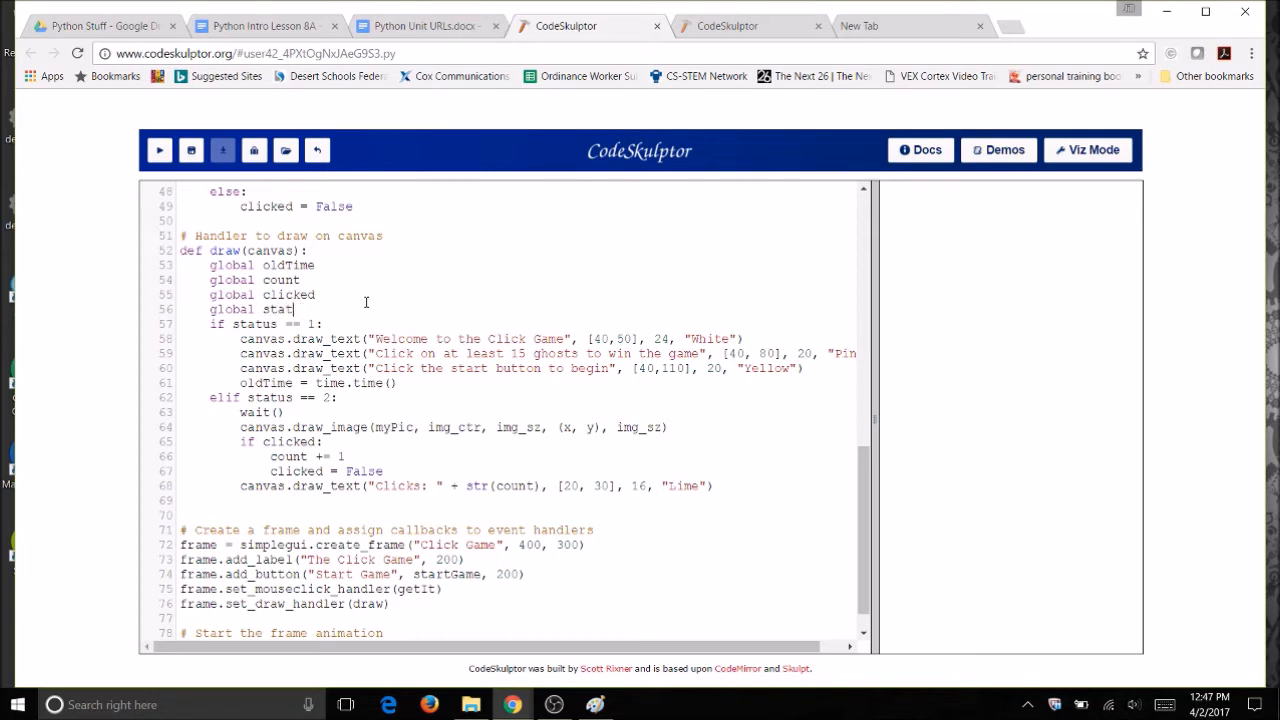
pyautogui.write('us')
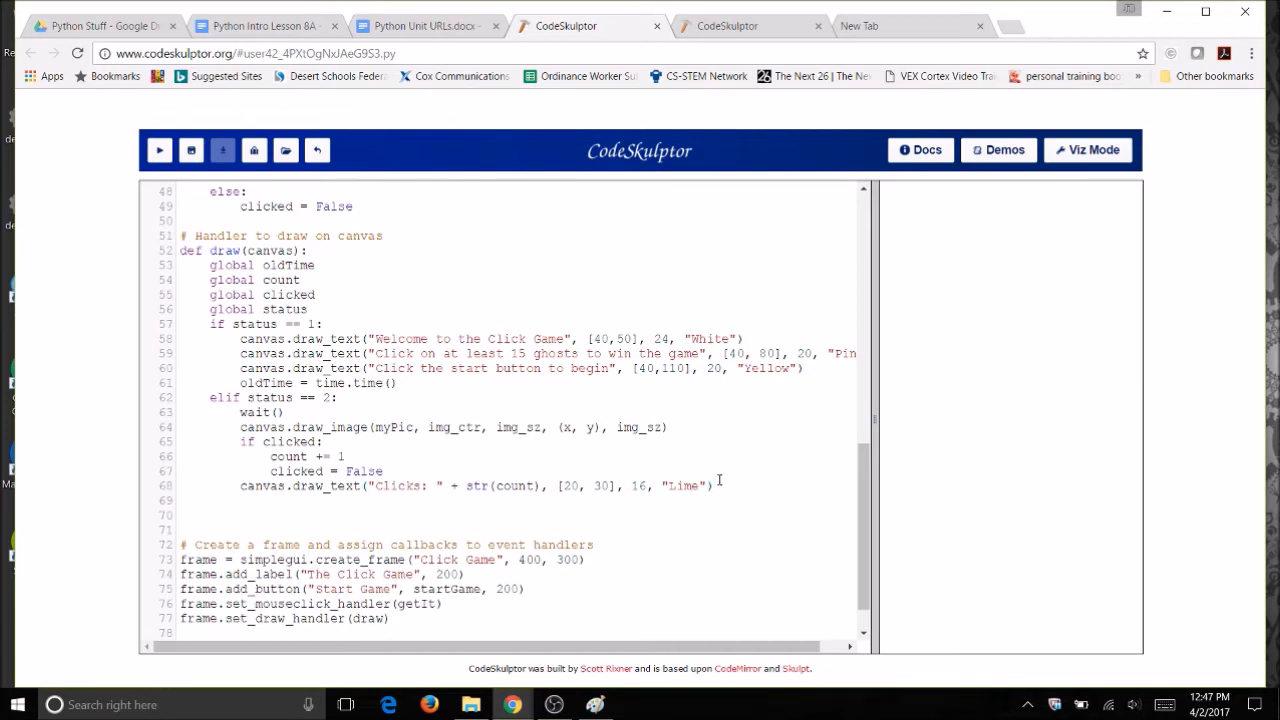
# - Set status to 3 when numGhosts drops below 1, and begin an else: branch
pyautogui.write('if num')
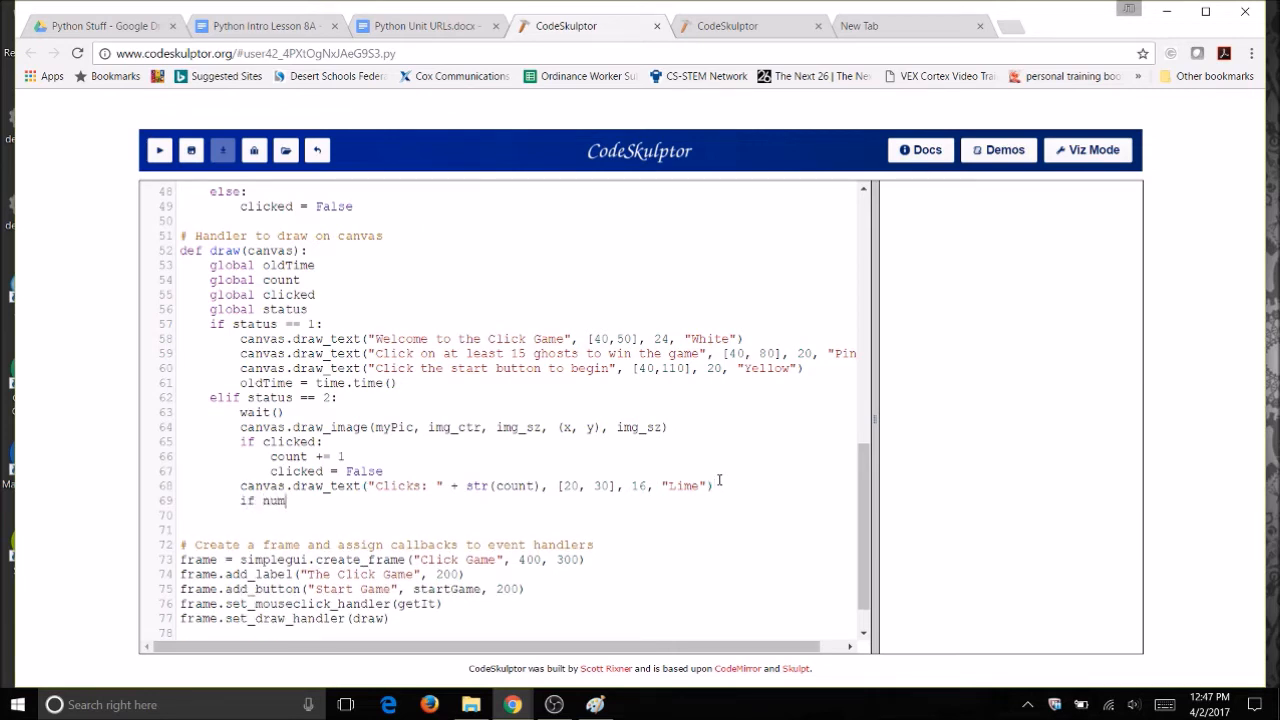
pyautogui.write('Ghosts')
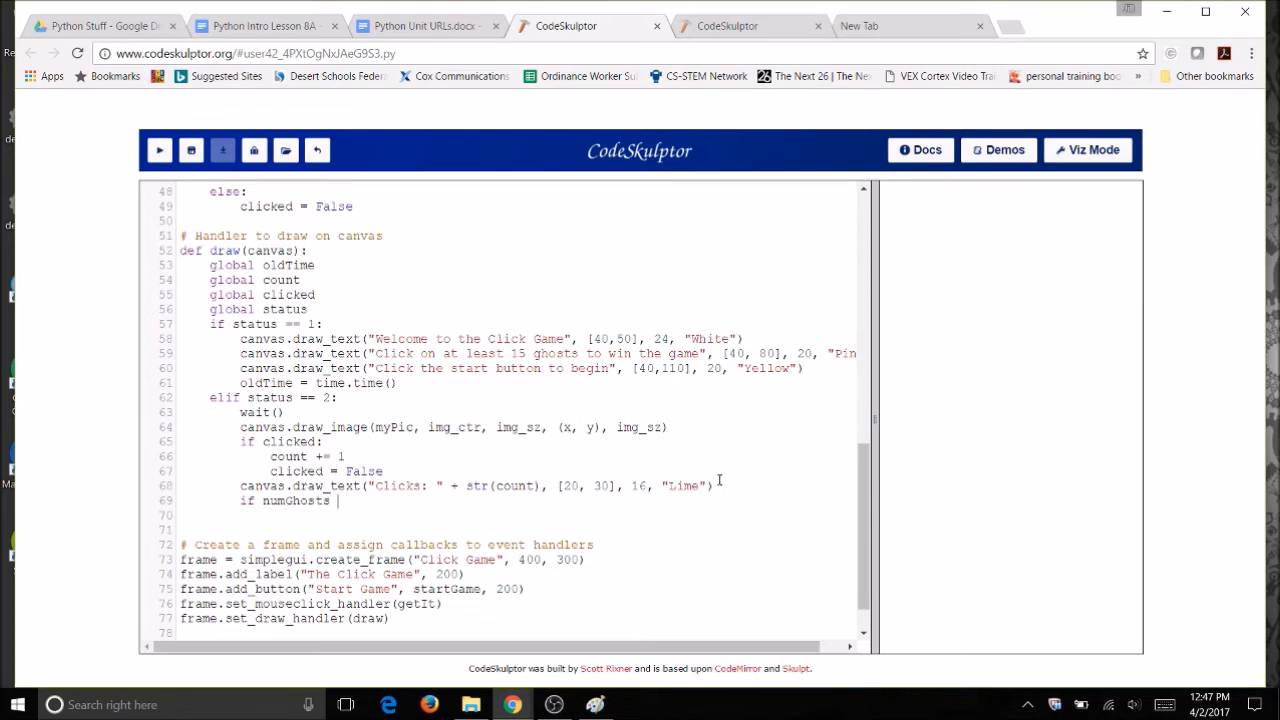
pyautogui.write('< 1:')
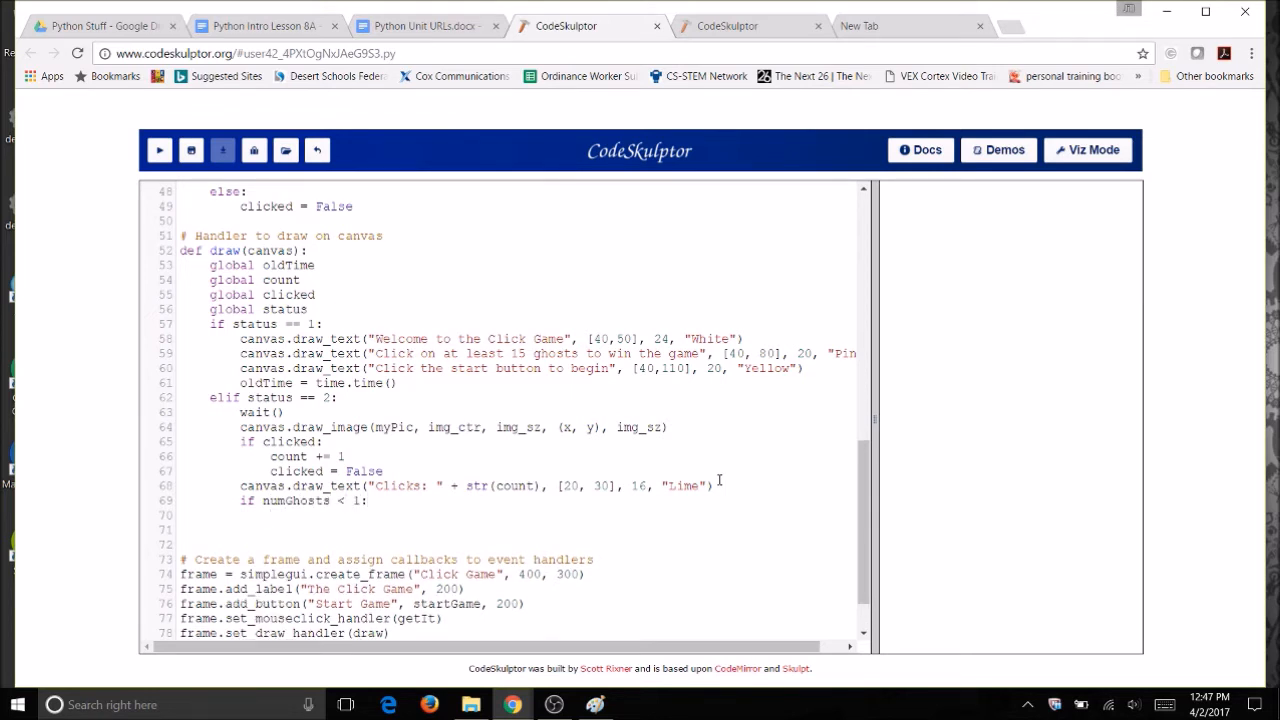
pyautogui.write('status =')
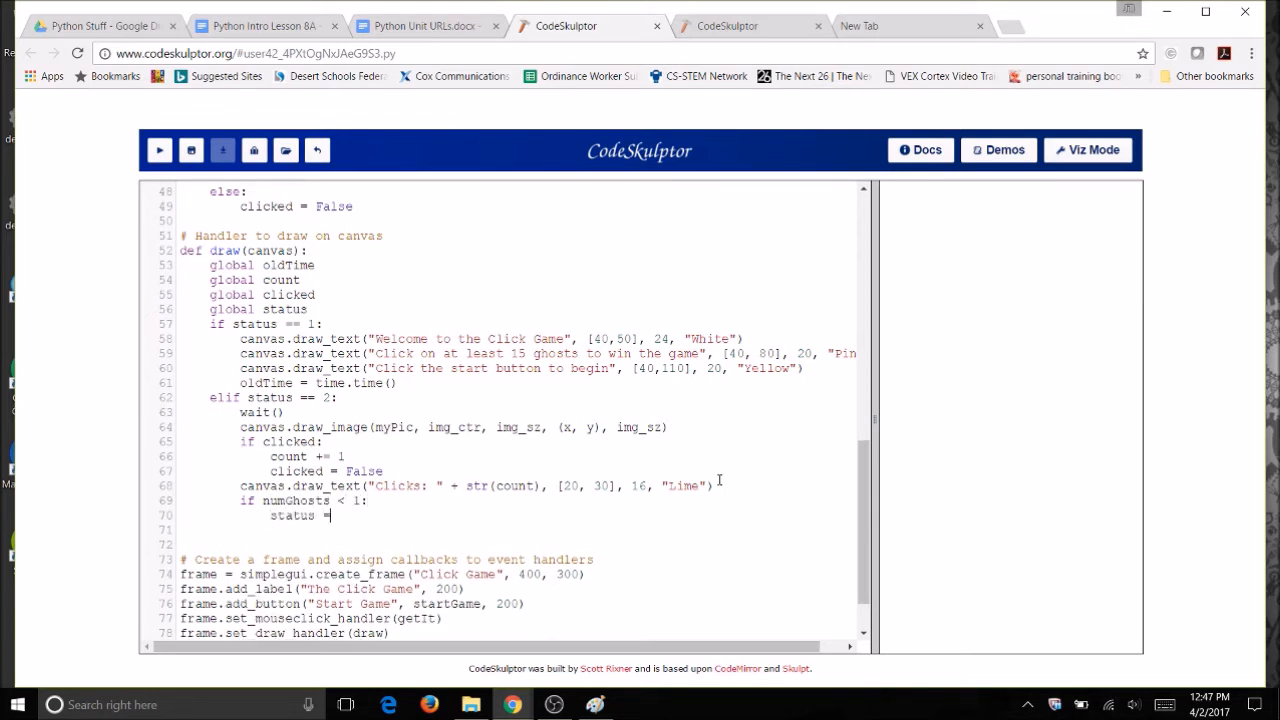
pyautogui.write('3')
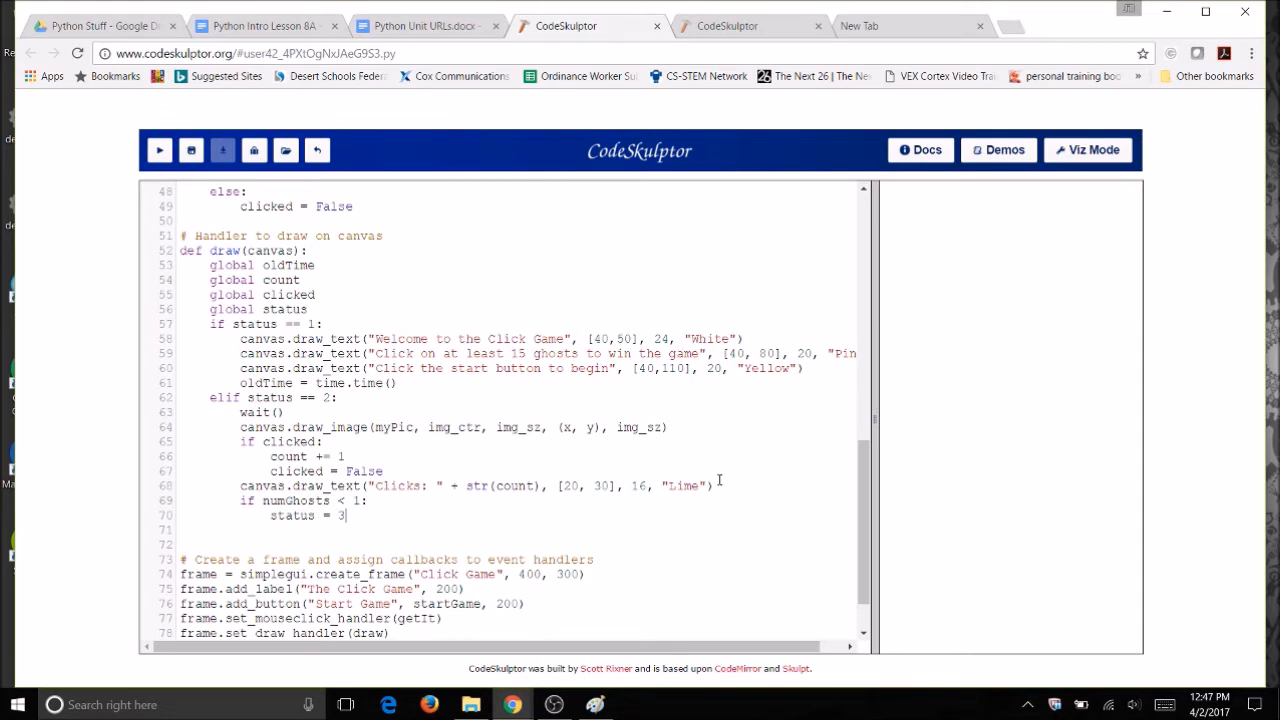
pyautogui.press('enter')
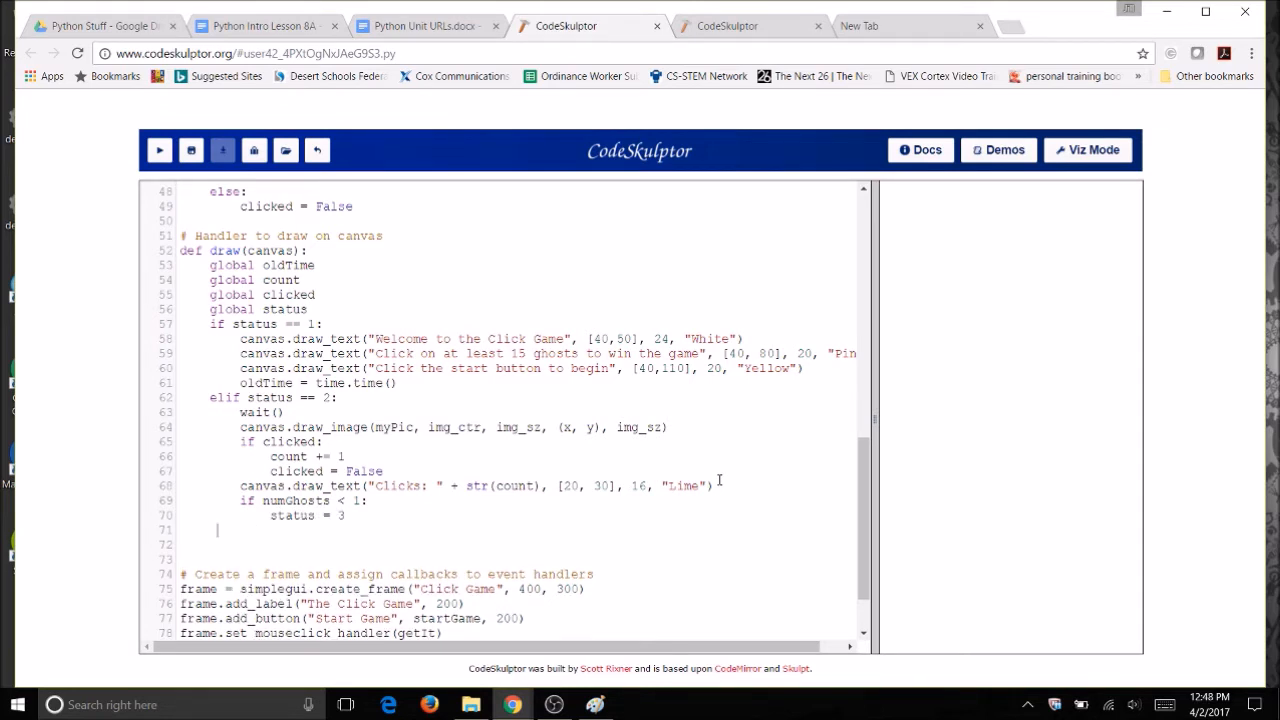
pyautogui.write('else:')
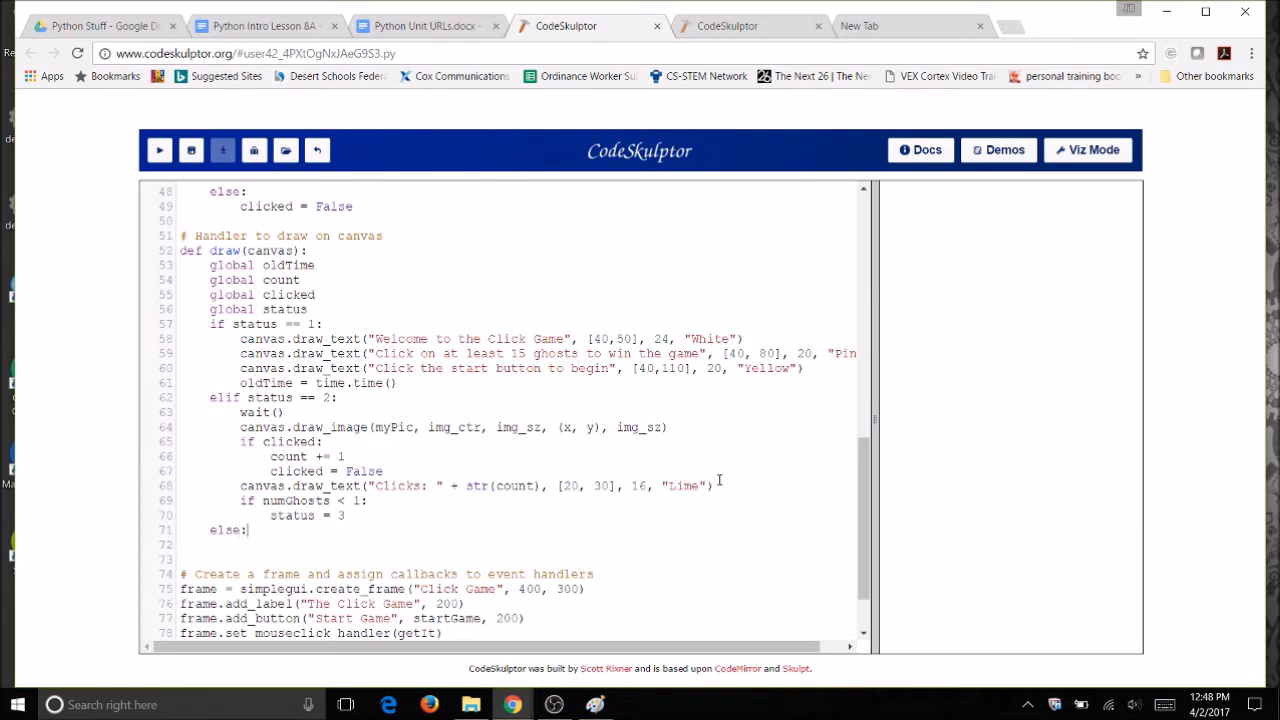
pyautogui.moveTo(201, 534)
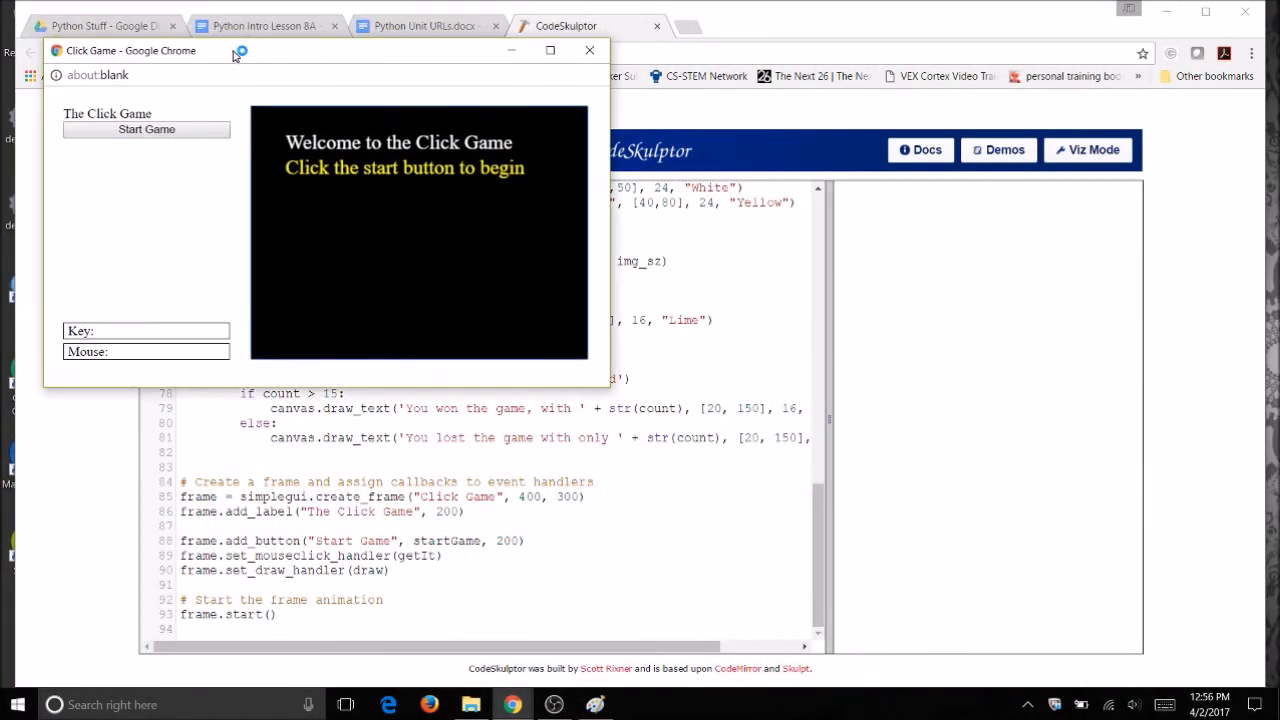
# - Play the ghost game from Start Game to the Game Over win screen, then close it
pyautogui.click(146, 130)
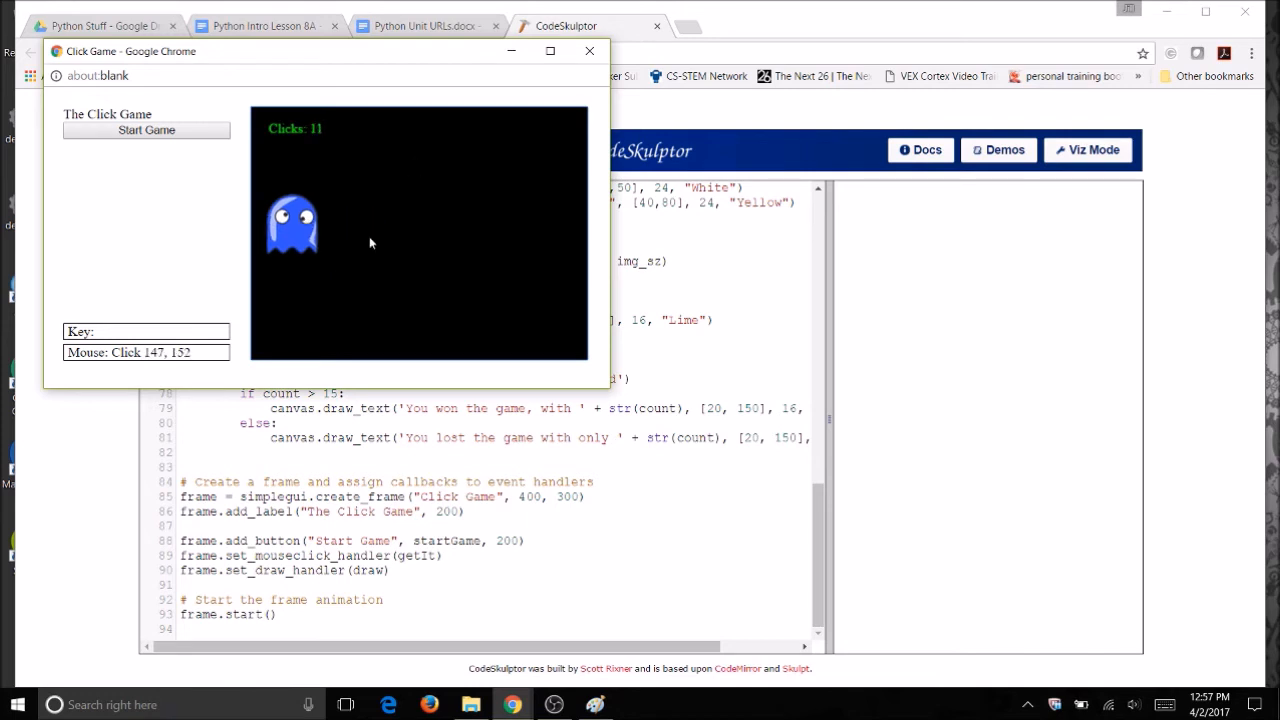
pyautogui.click(456, 205)
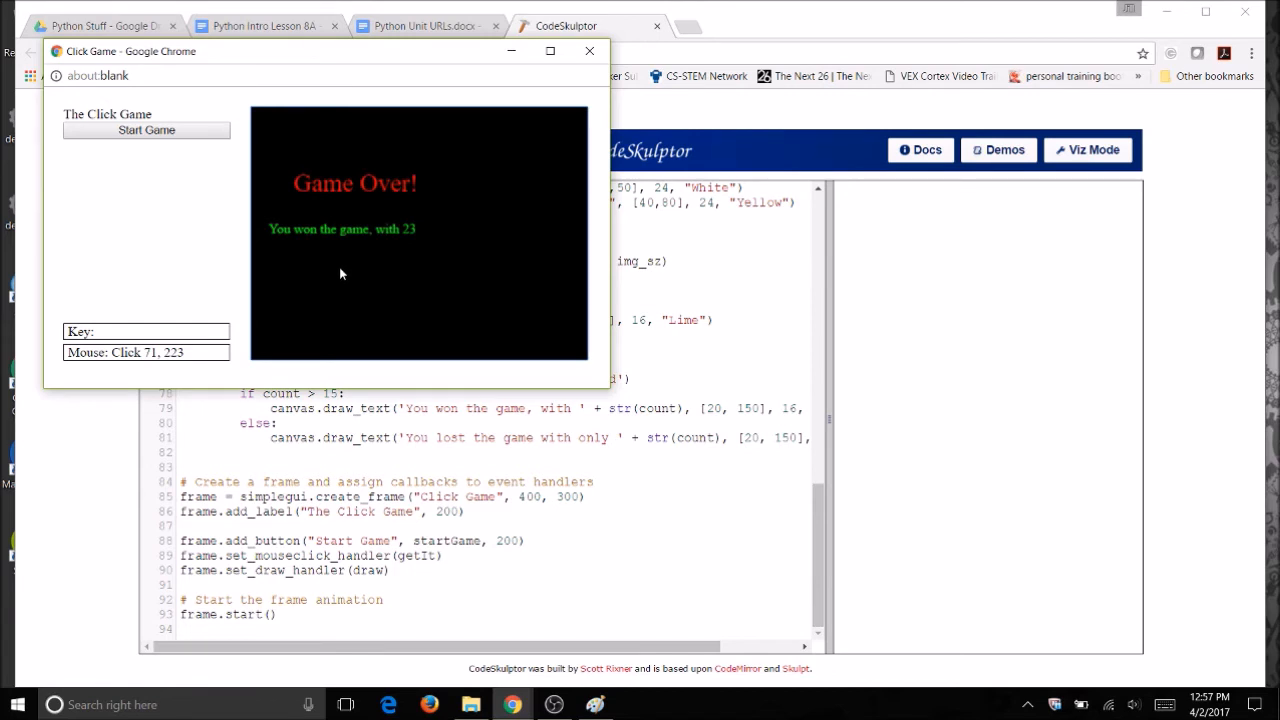
pyautogui.moveTo(211, 152)
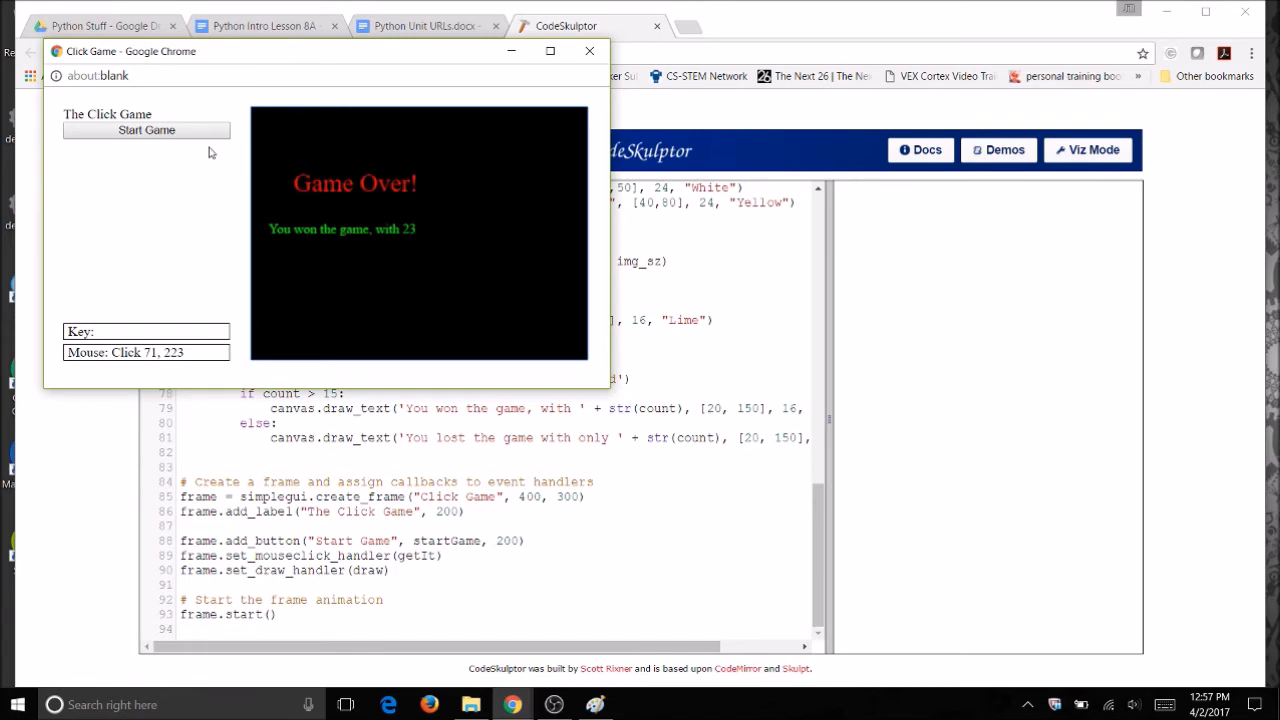
pyautogui.moveTo(300, 131)
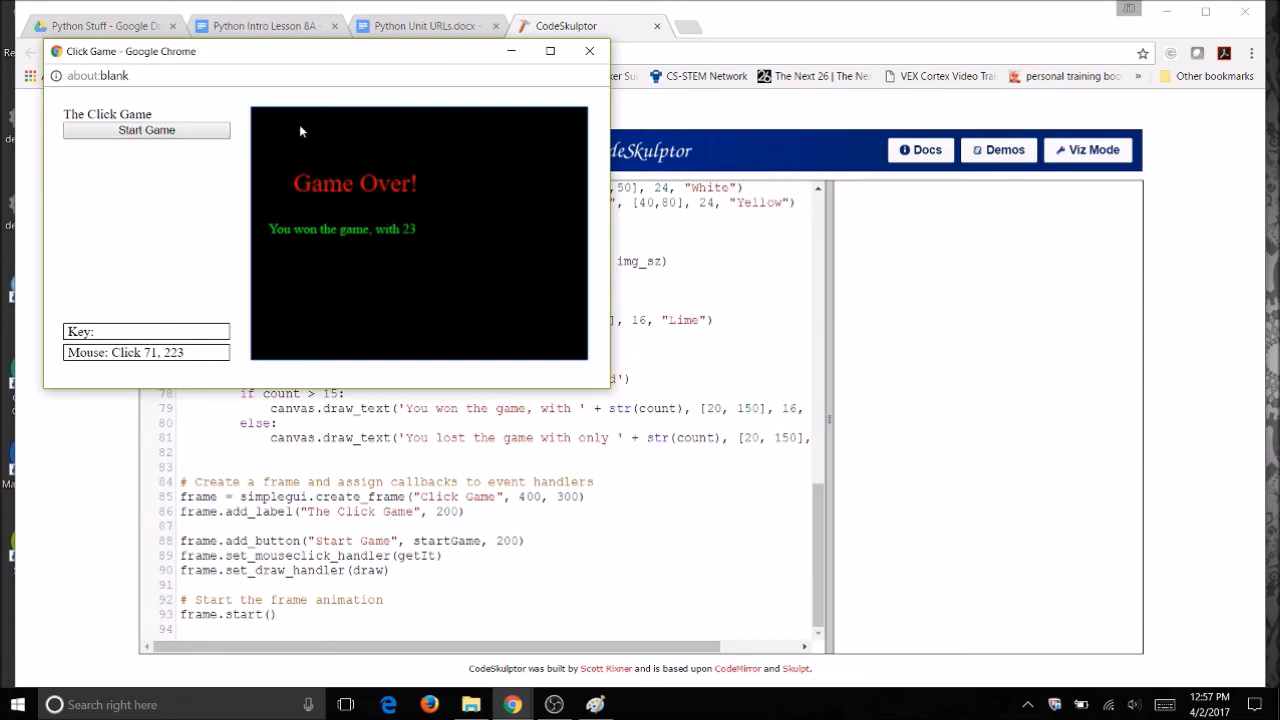
pyautogui.click(589, 51)
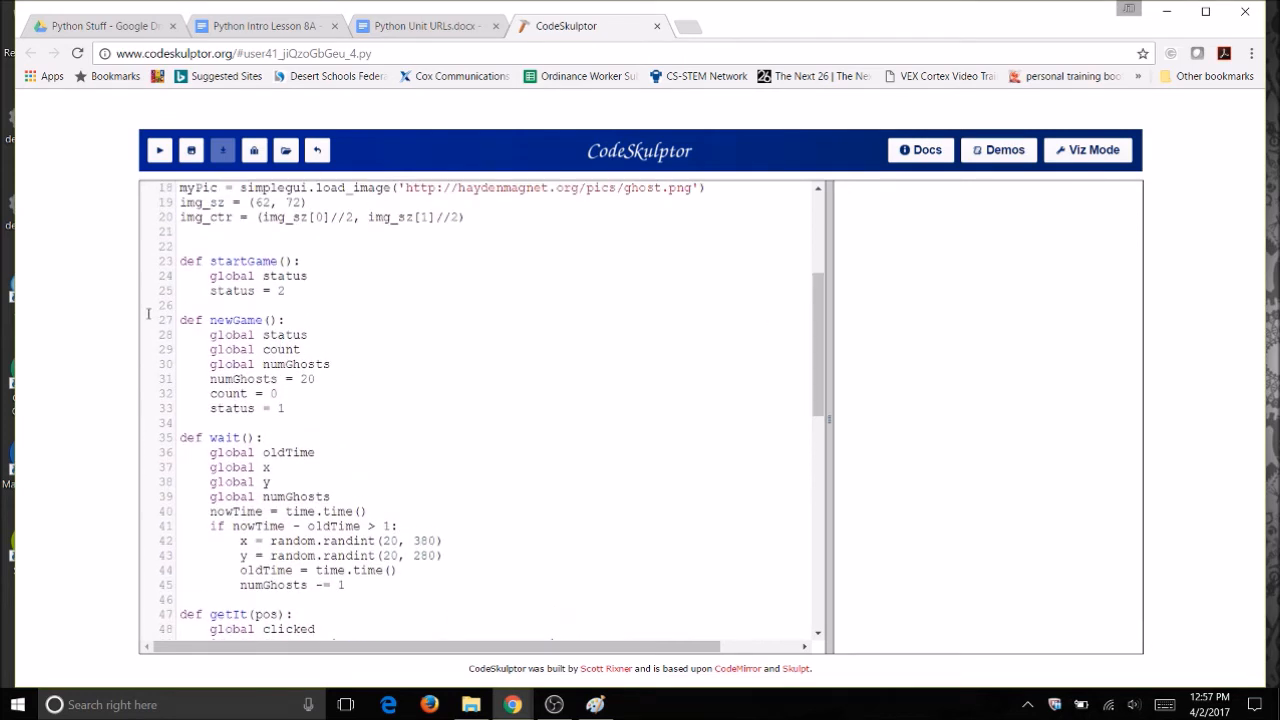
# - Copy the global variable lines into newGame and fix their indentation
pyautogui.moveTo(180, 320); pyautogui.dragTo(285, 408)
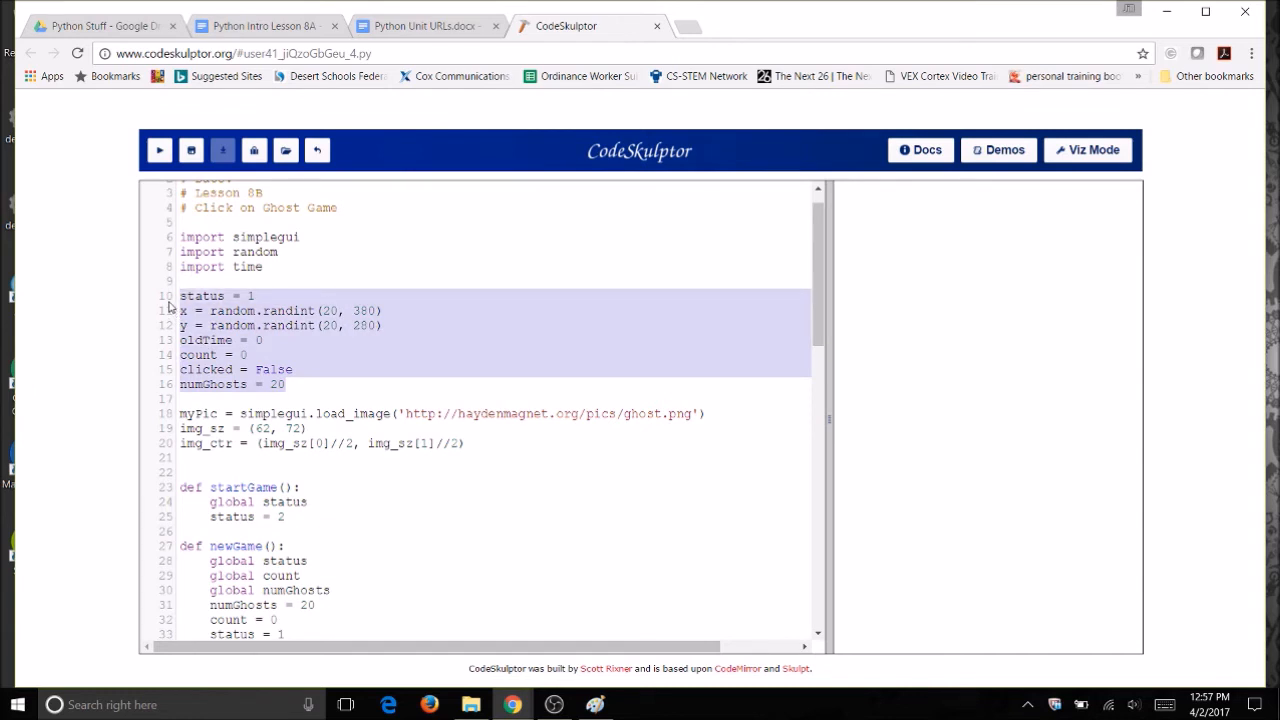
pyautogui.moveTo(180, 310)
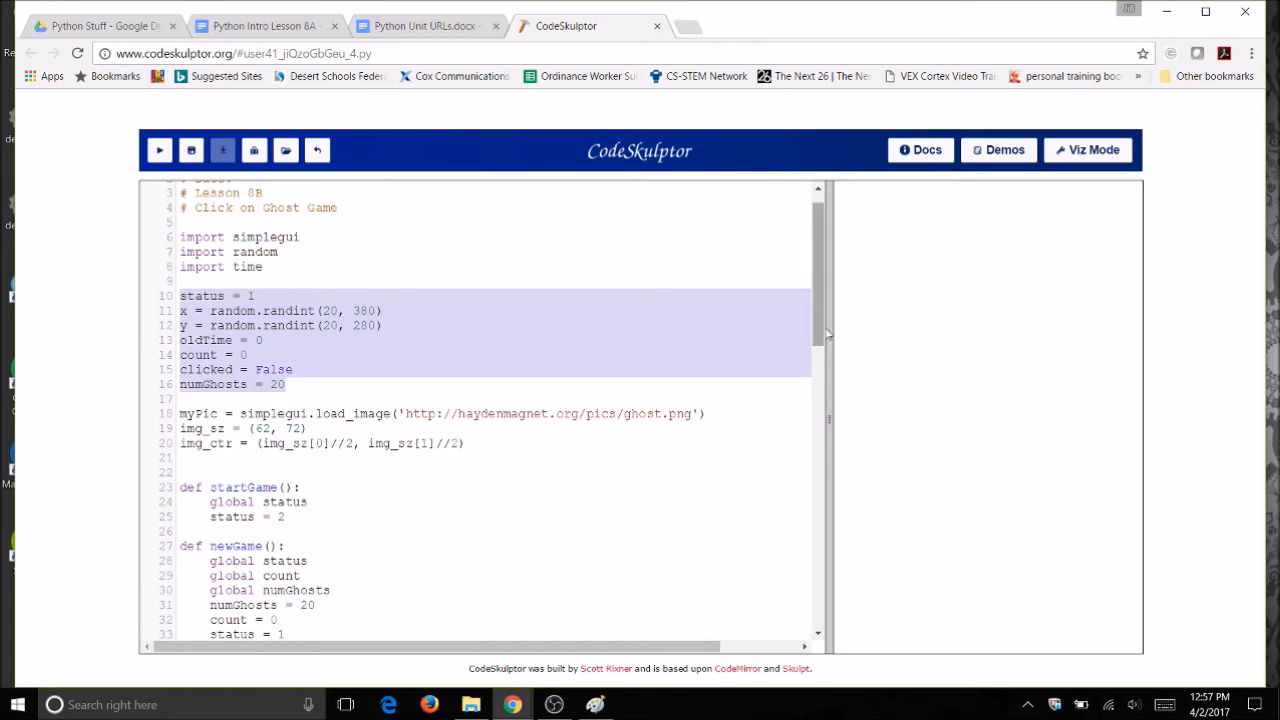
pyautogui.scroll(-3)
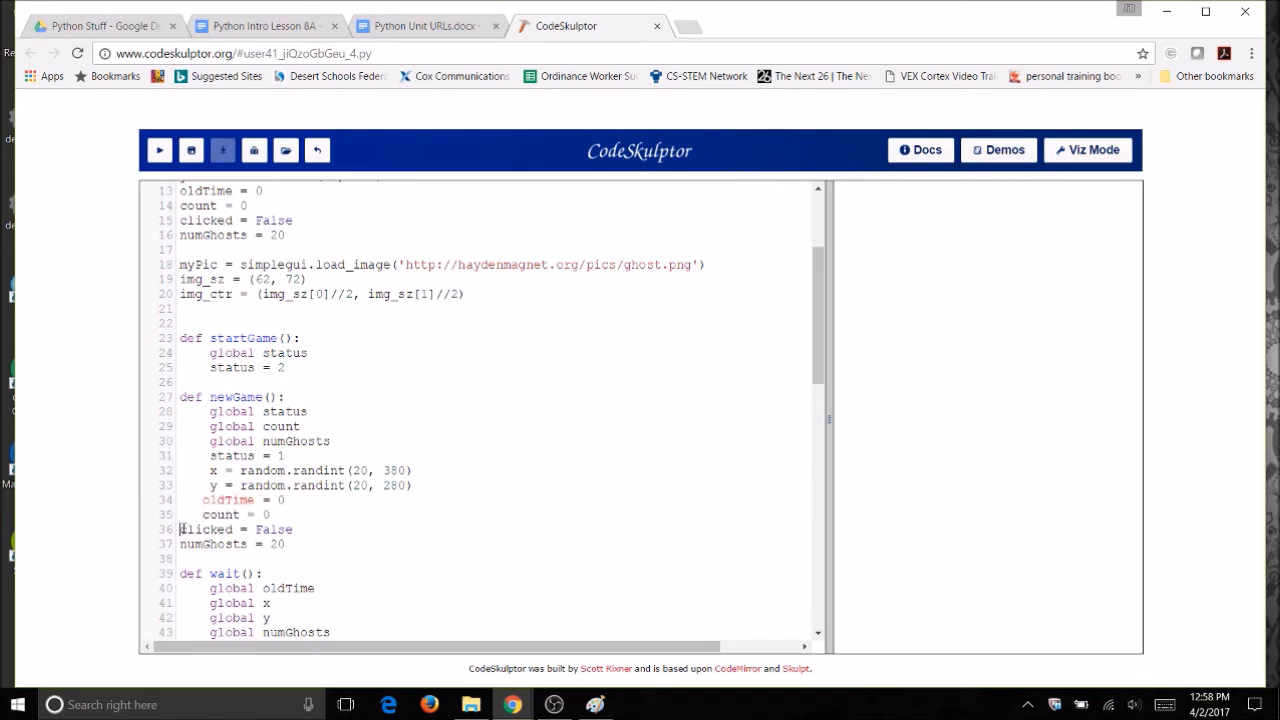
pyautogui.click(180, 529)
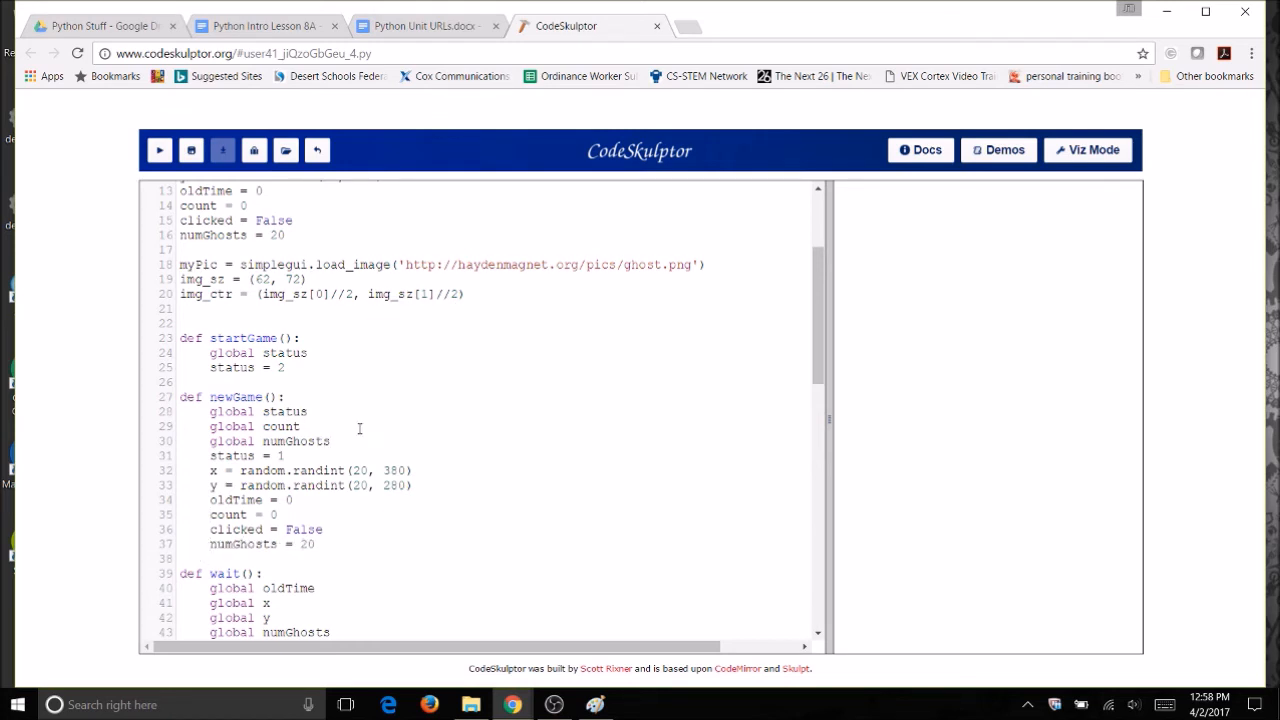
# - Add global declarations for x, y, oldTime and clicked inside newGame
pyautogui.press('Enter')
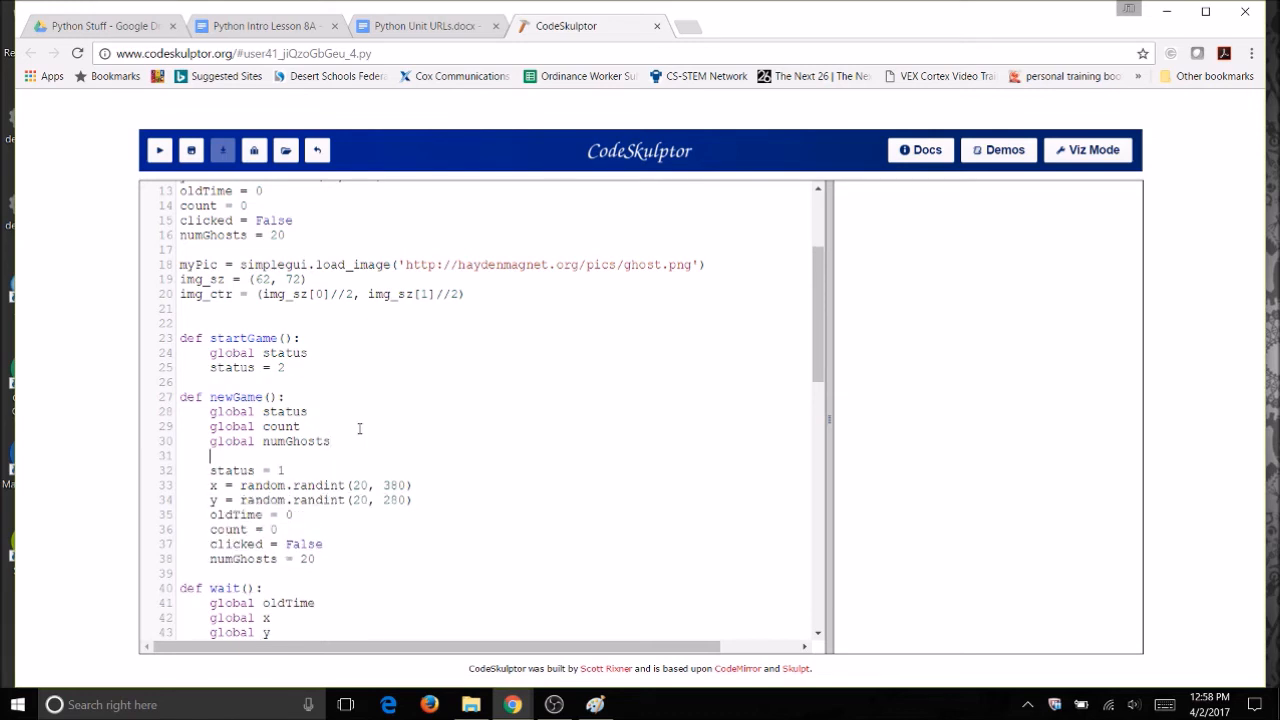
pyautogui.write('global x')
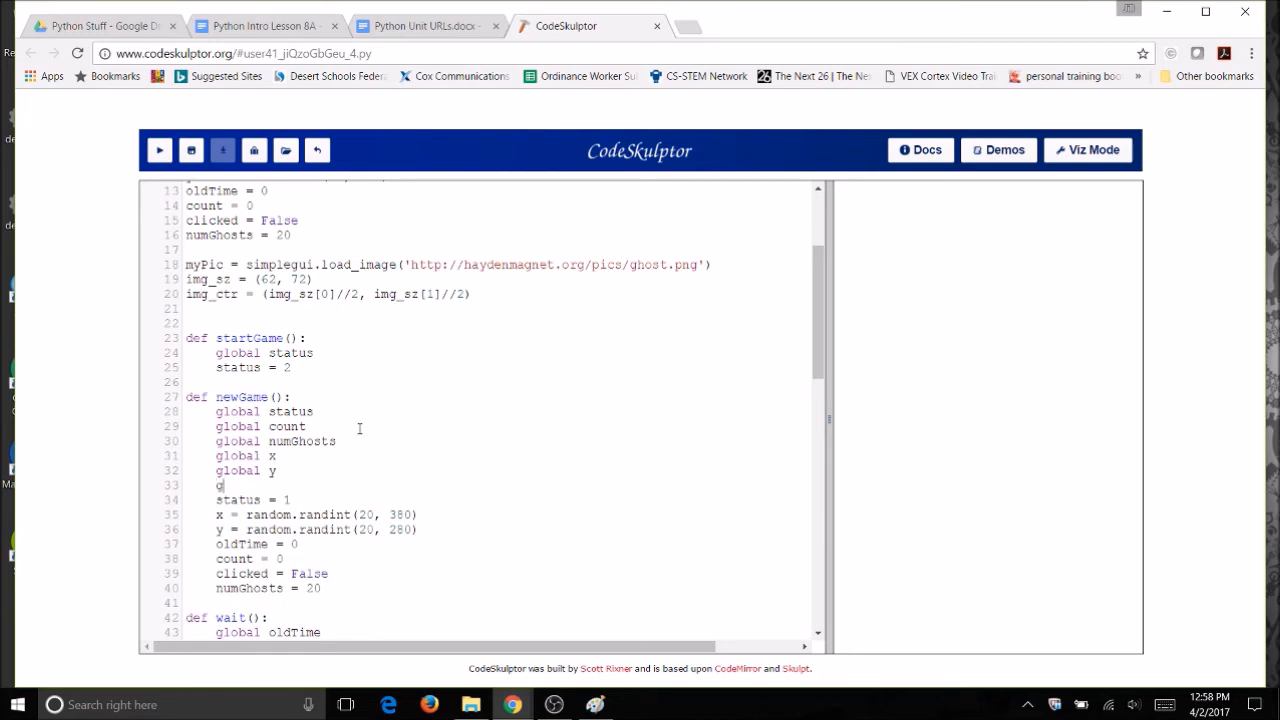
pyautogui.write('lobal oldTime')
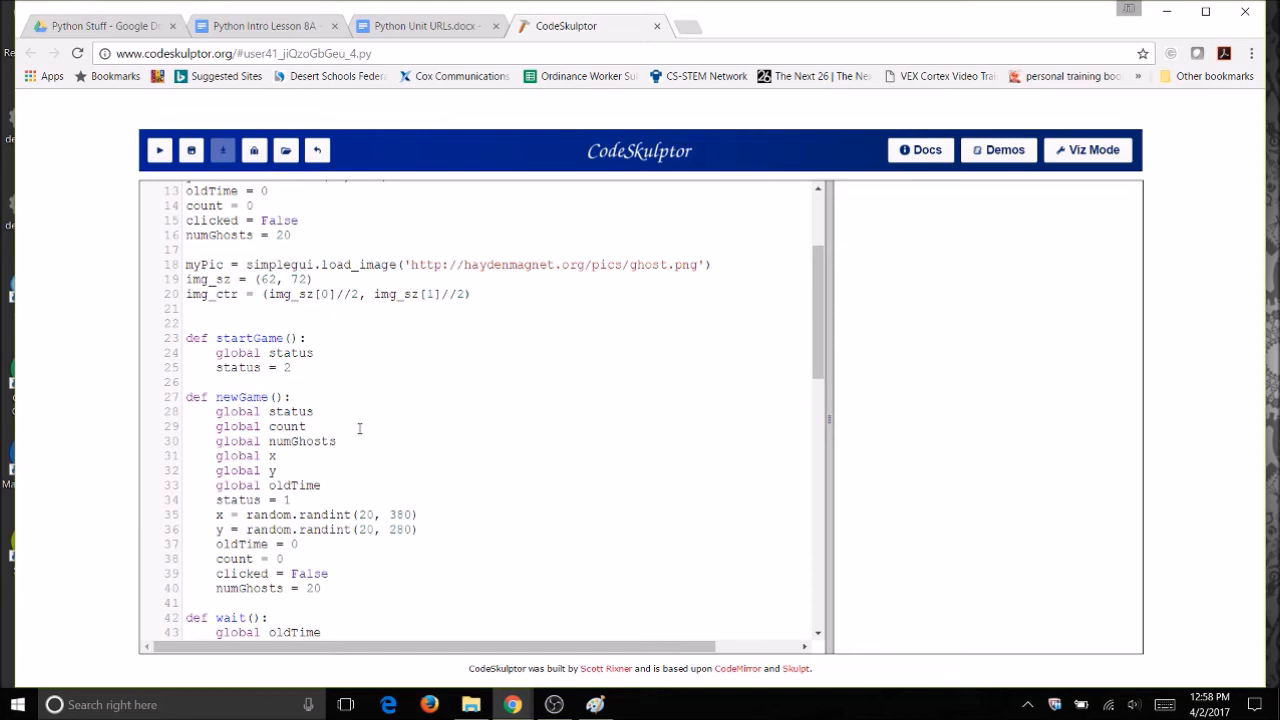
pyautogui.write('cl')
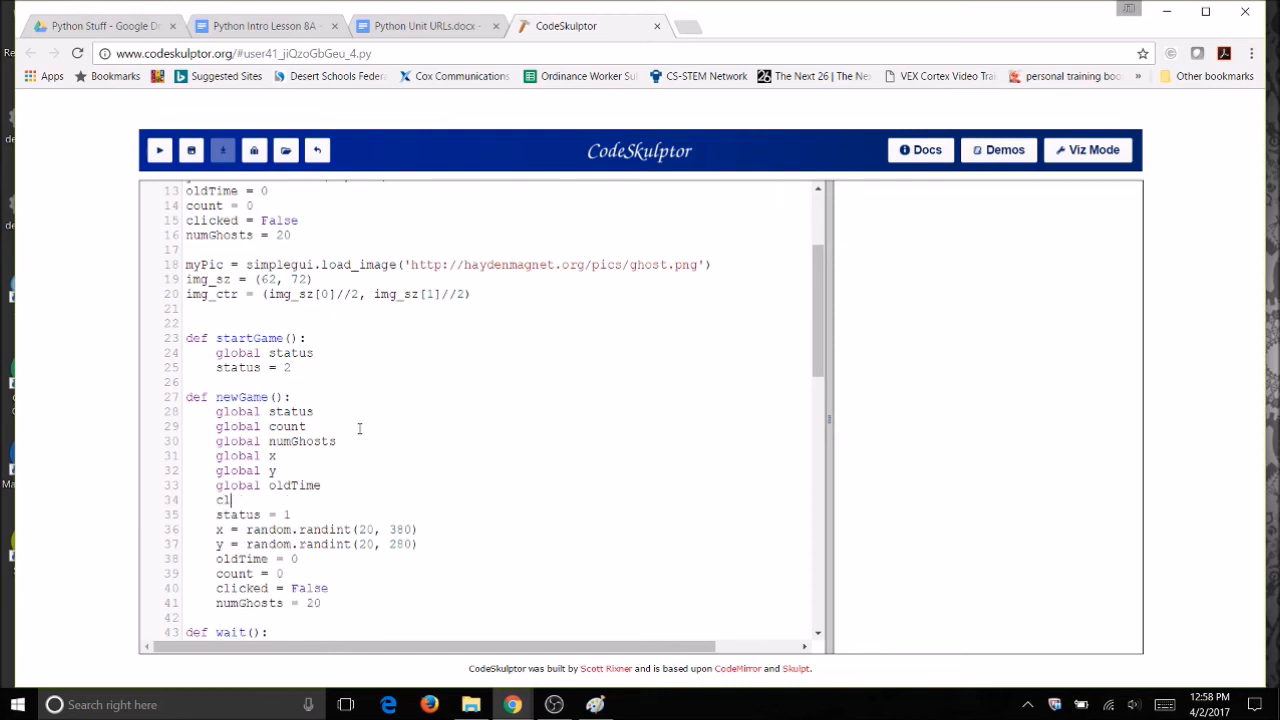
pyautogui.write('obal cli')
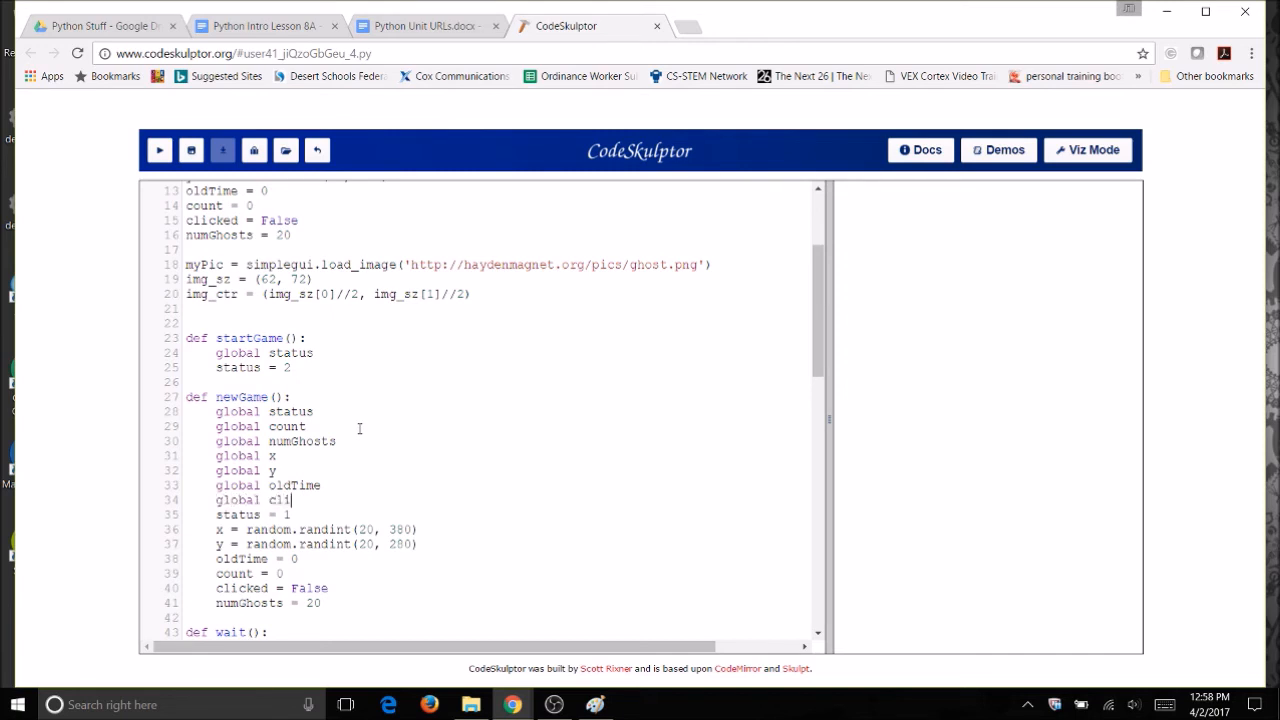
pyautogui.write('cked -')
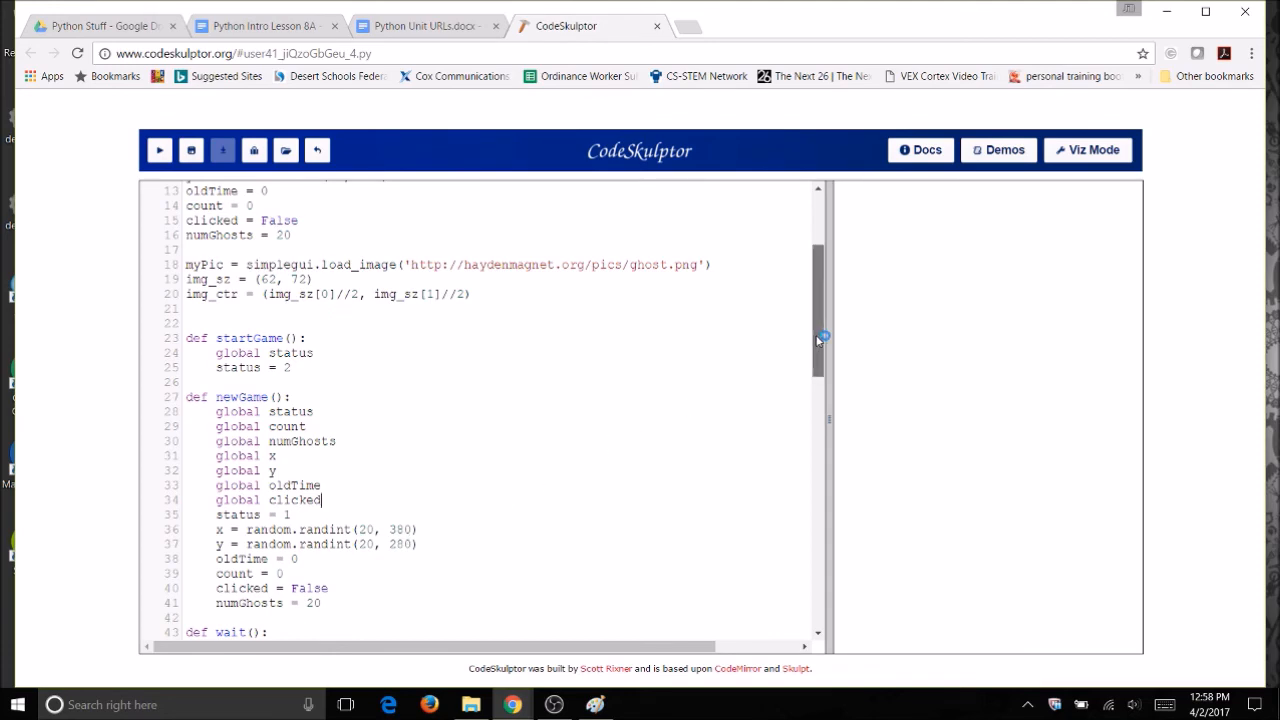
# - Add frame.add_button("New Game", newGame, 200) above the Start Game button line
pyautogui.scroll(-3)
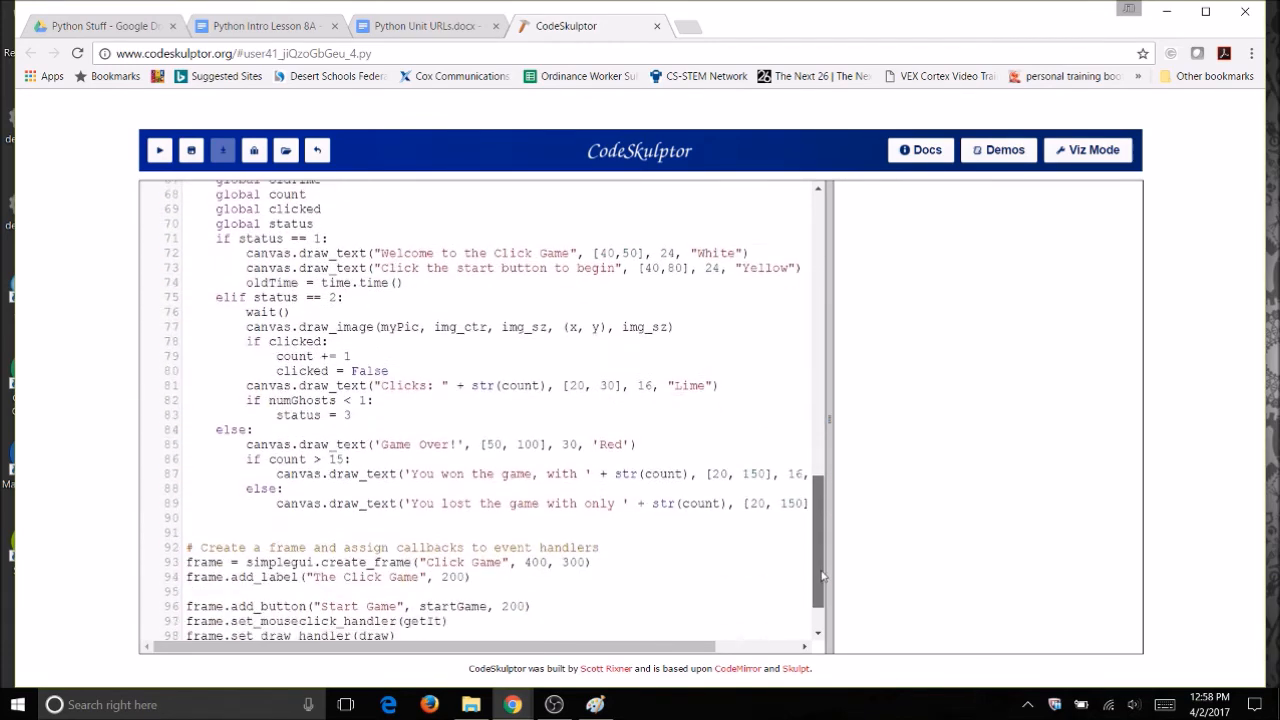
pyautogui.scroll(-3)
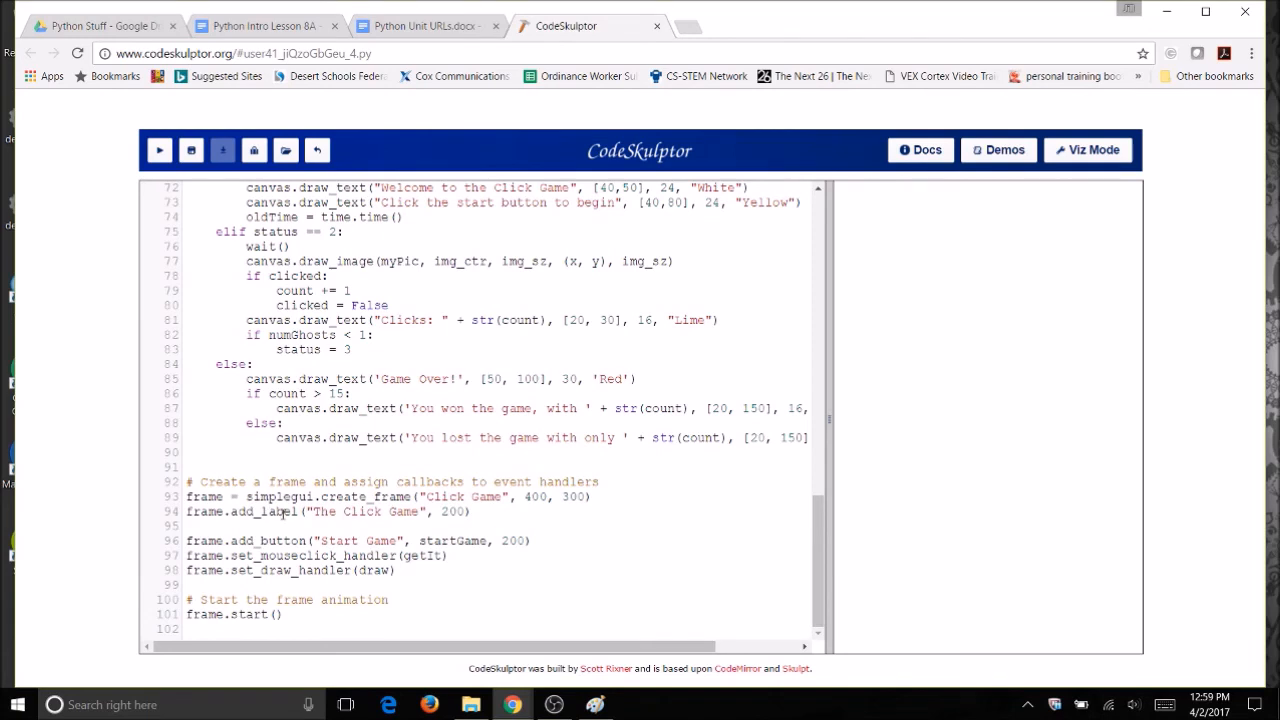
pyautogui.moveTo(364, 551)
pyautogui.write('frame.')
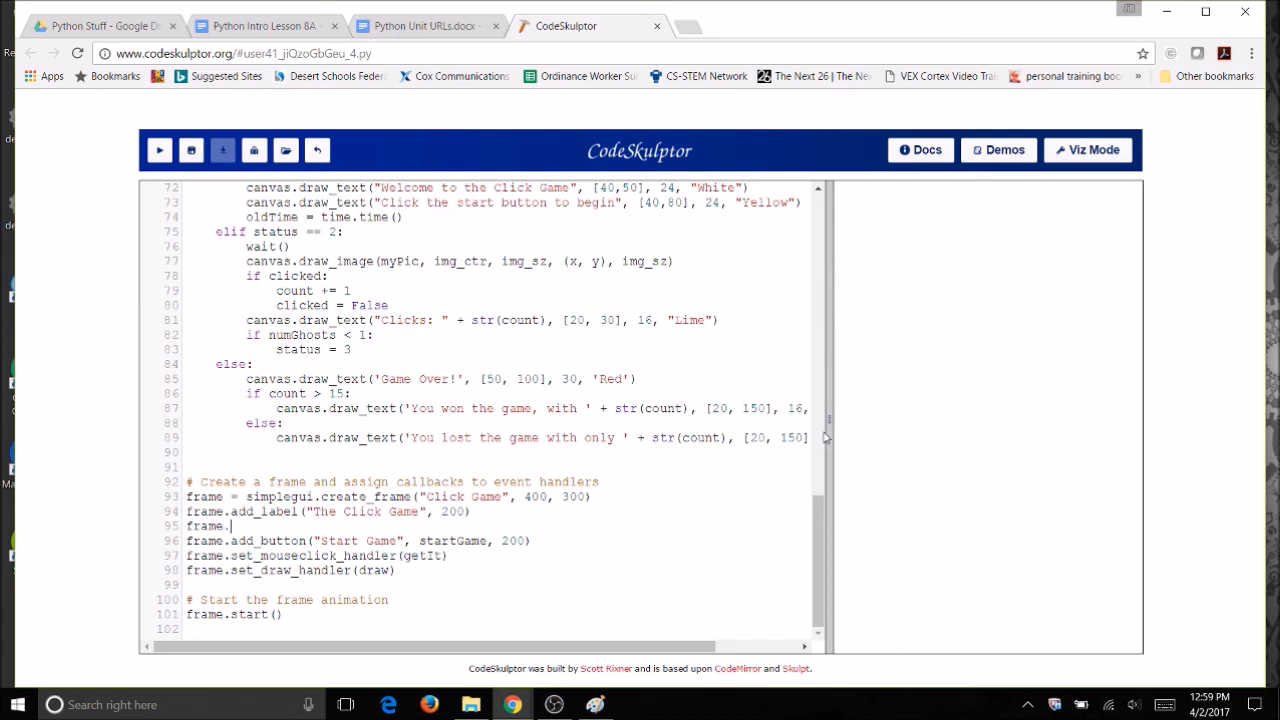
pyautogui.write('add_button("N')
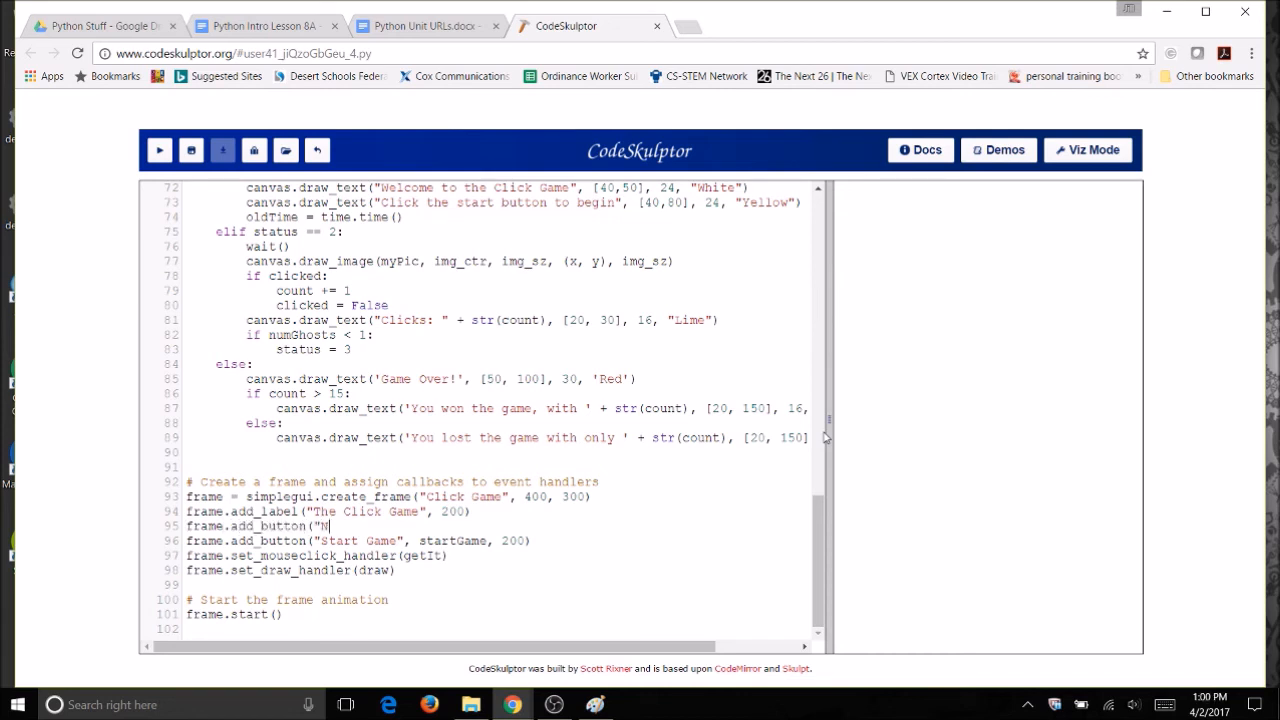
pyautogui.write('ew Game",')
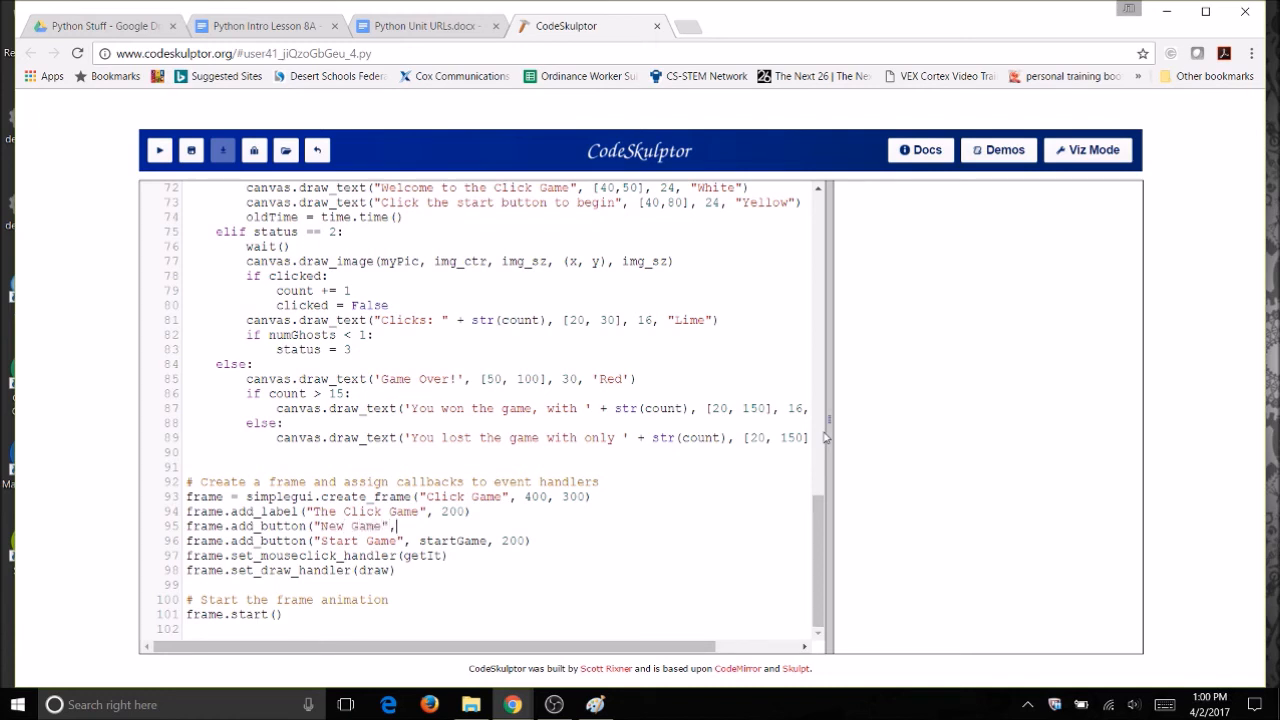
pyautogui.write('newg')
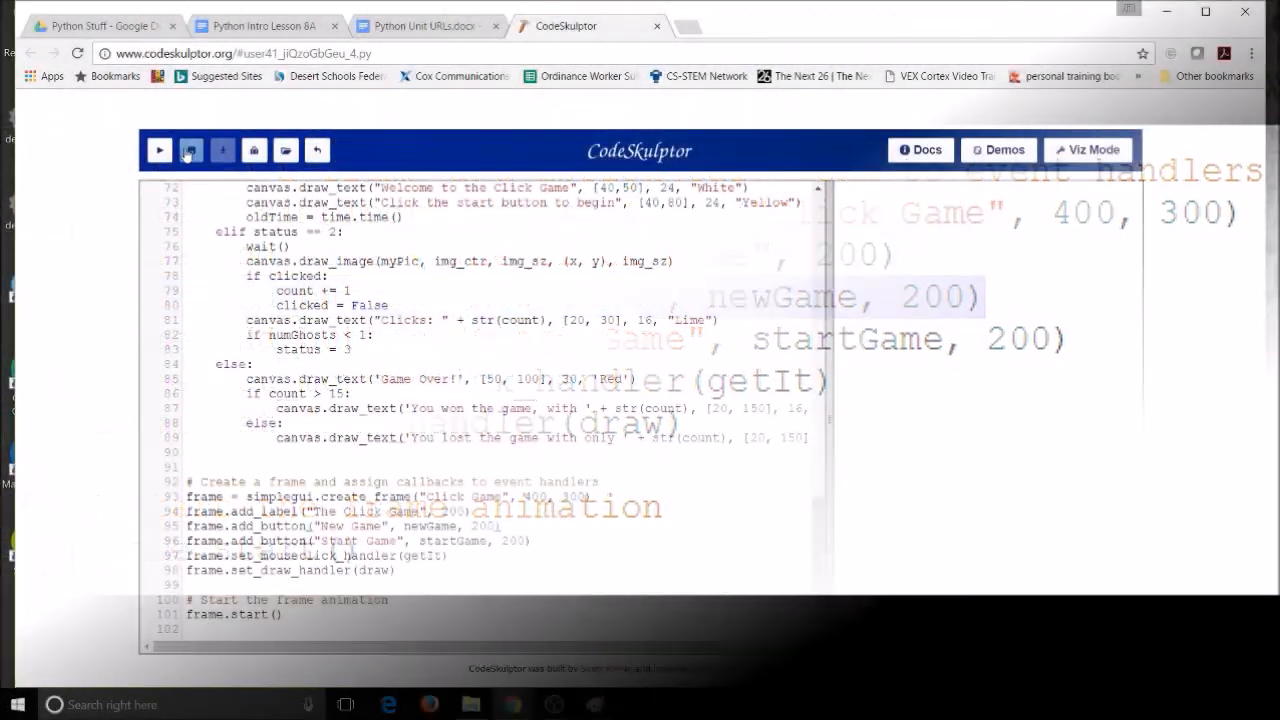
pyautogui.click(159, 150)
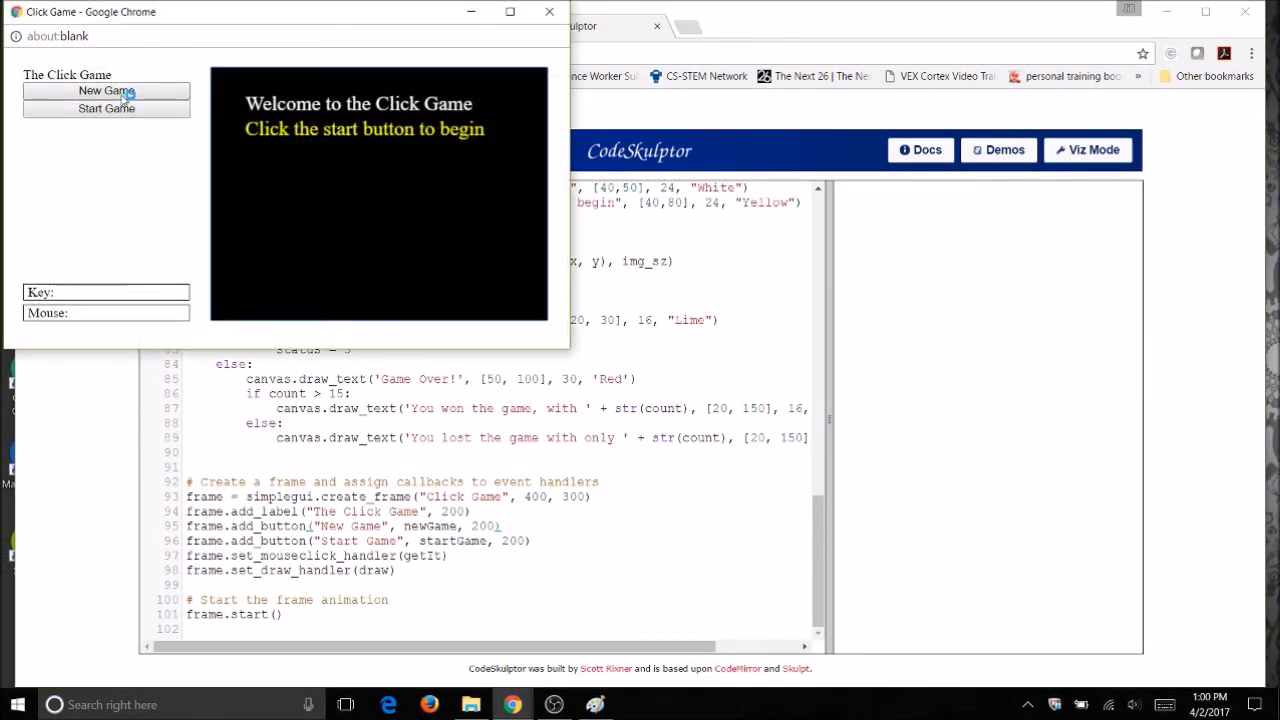
pyautogui.click(106, 90)
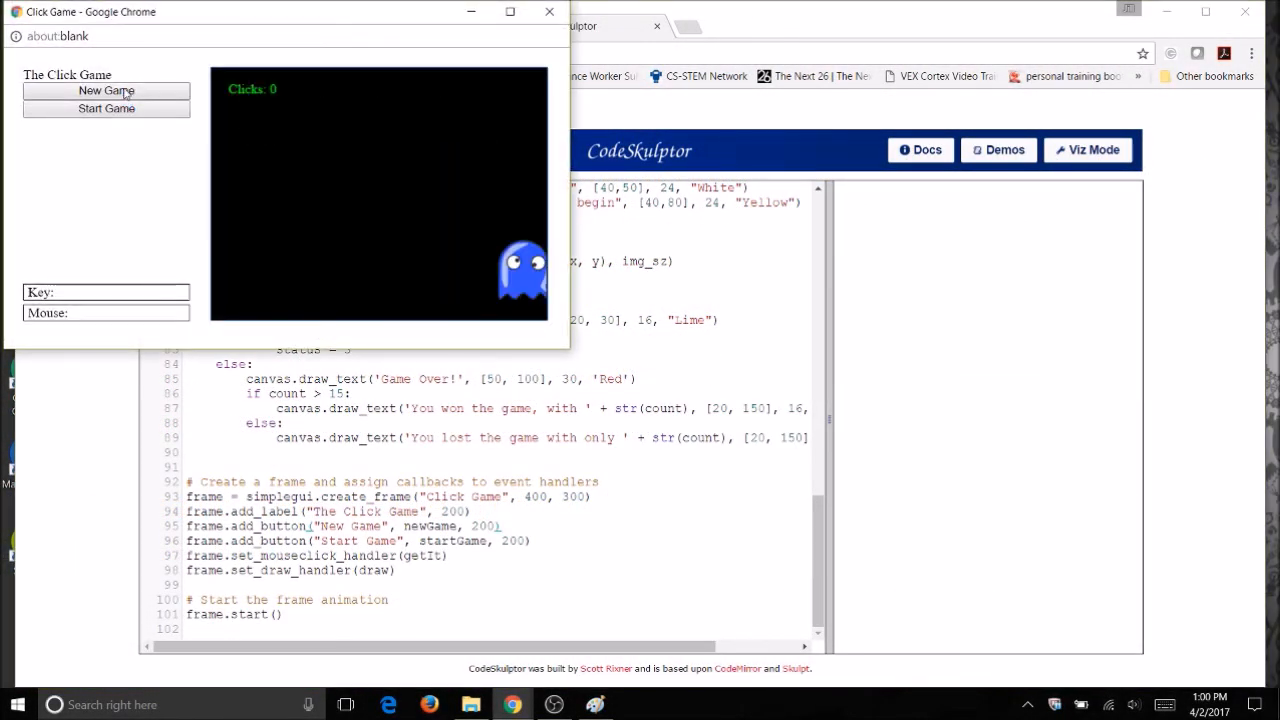
pyautogui.click(106, 90)
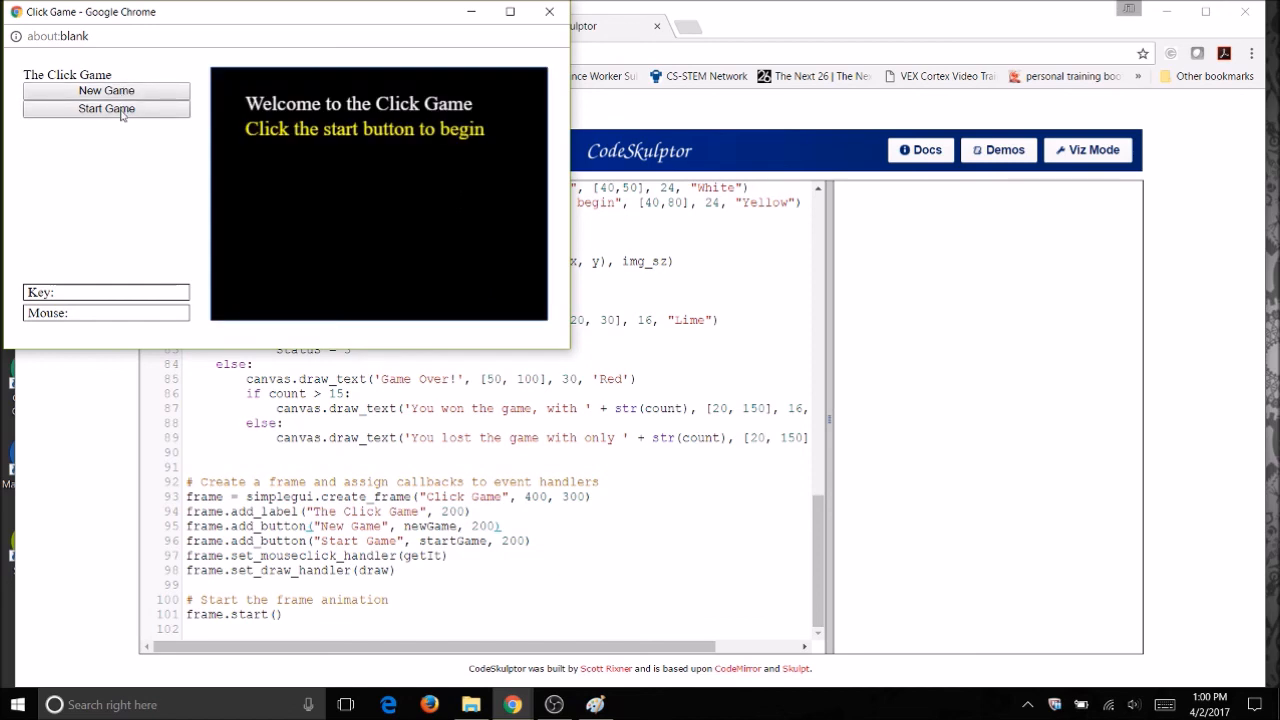
pyautogui.click(106, 108)
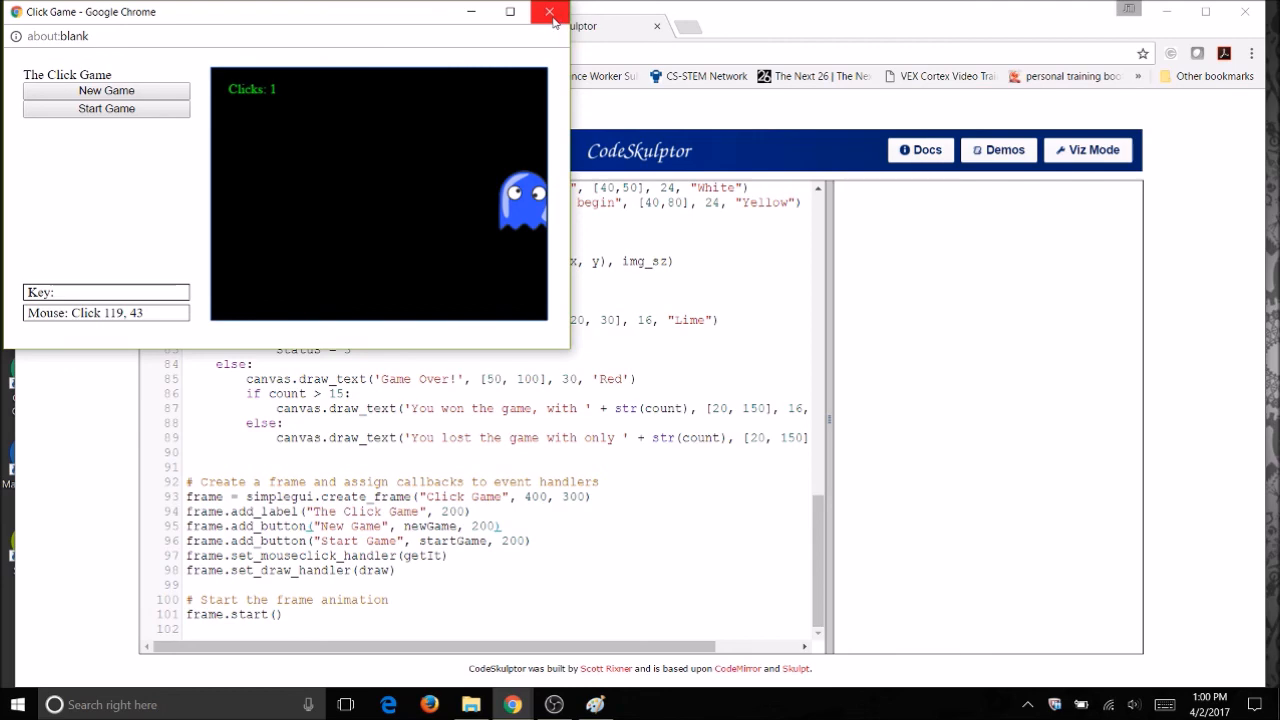
pyautogui.click(549, 12)
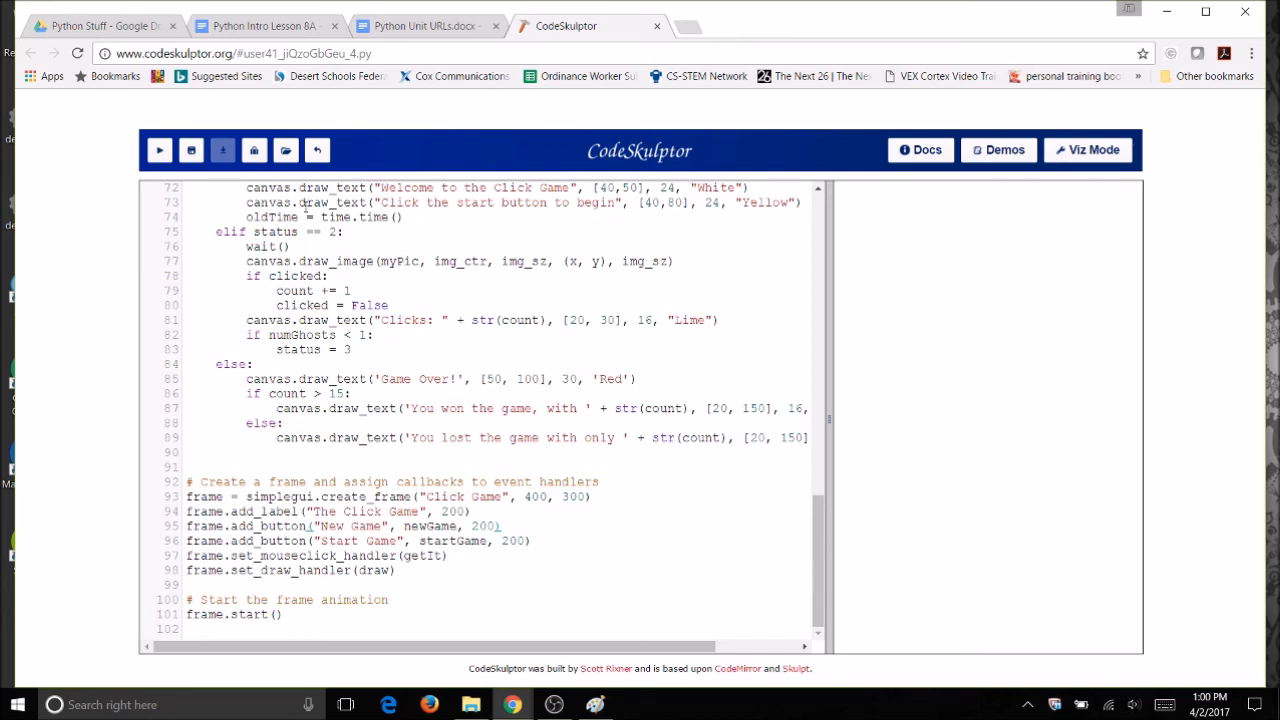
pyautogui.doubleClick(337, 393)
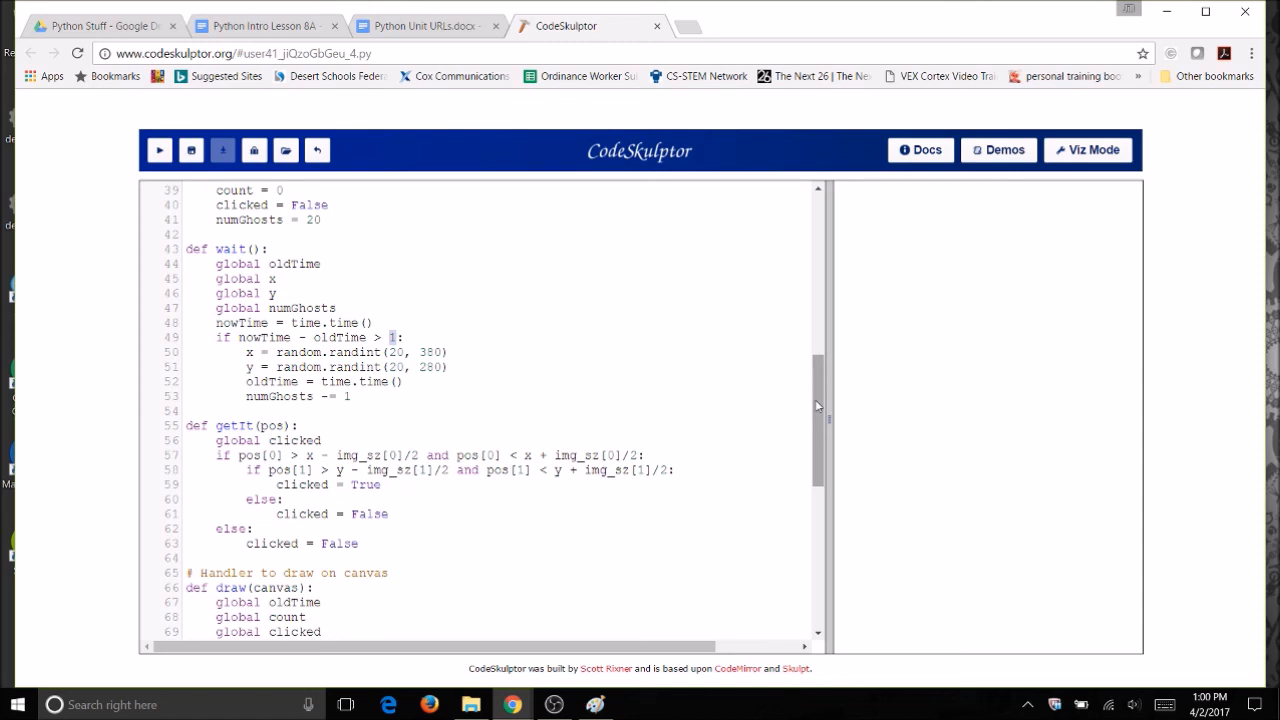
pyautogui.moveTo(816, 407)
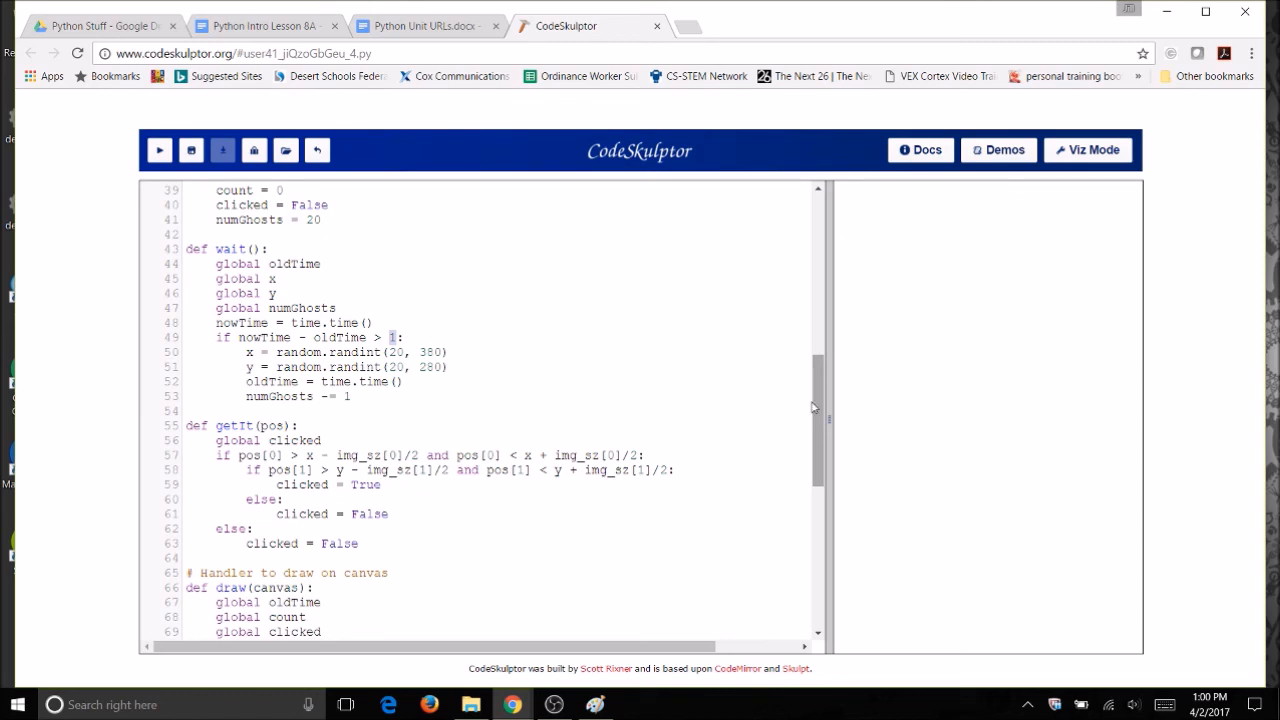